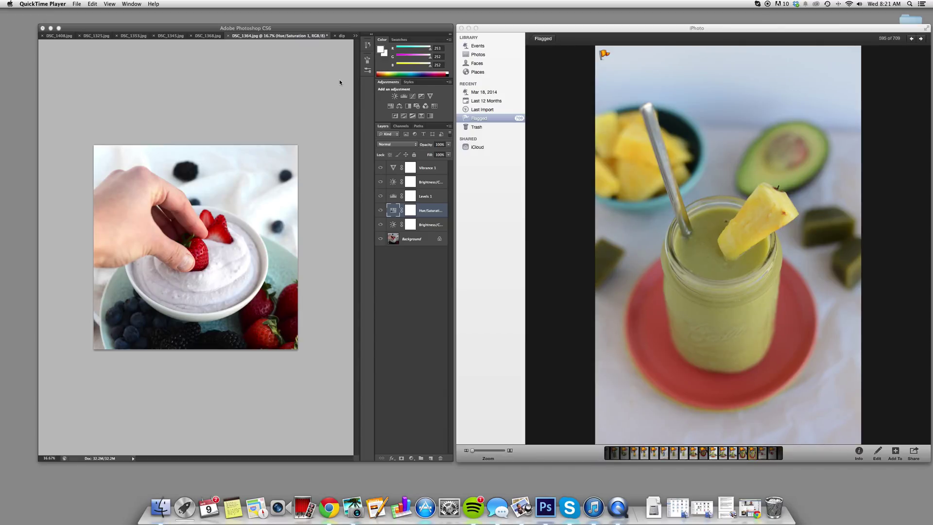
{"action": "mouse_move", "coordinate": [346, 78]}
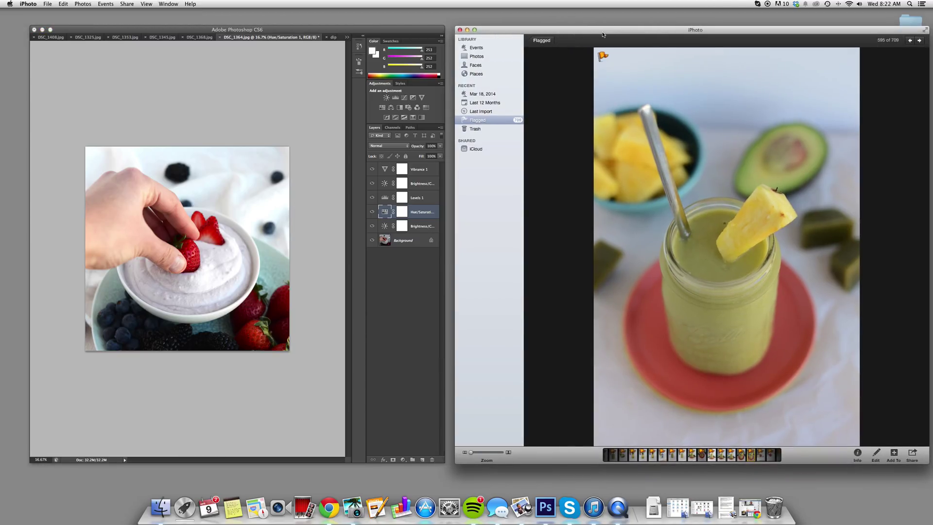
{"action": "mouse_move", "coordinate": [312, 119]}
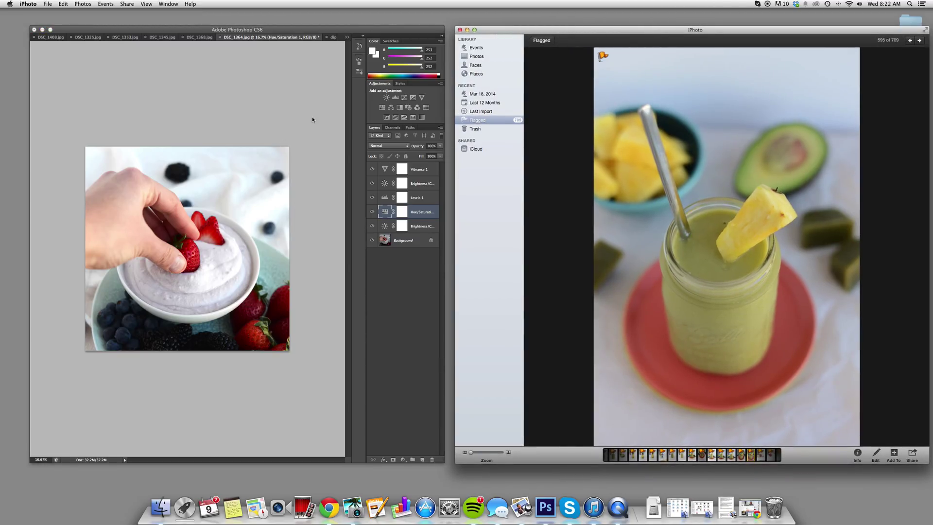
{"action": "mouse_move", "coordinate": [355, 165]}
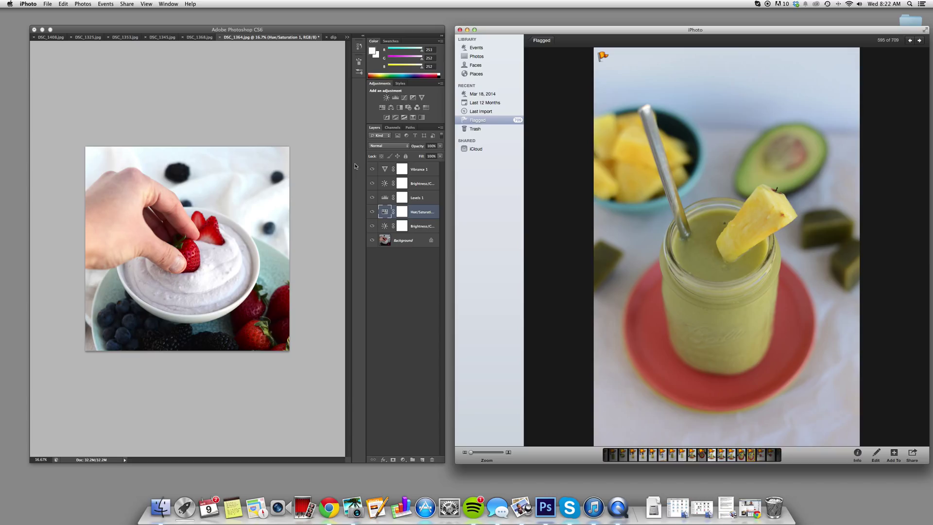
{"action": "mouse_move", "coordinate": [618, 99]}
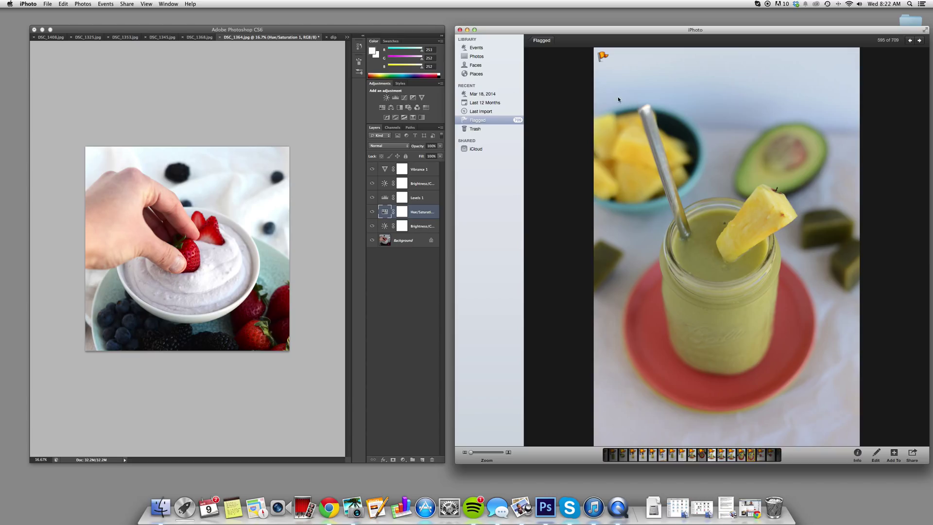
{"action": "mouse_move", "coordinate": [682, 191]}
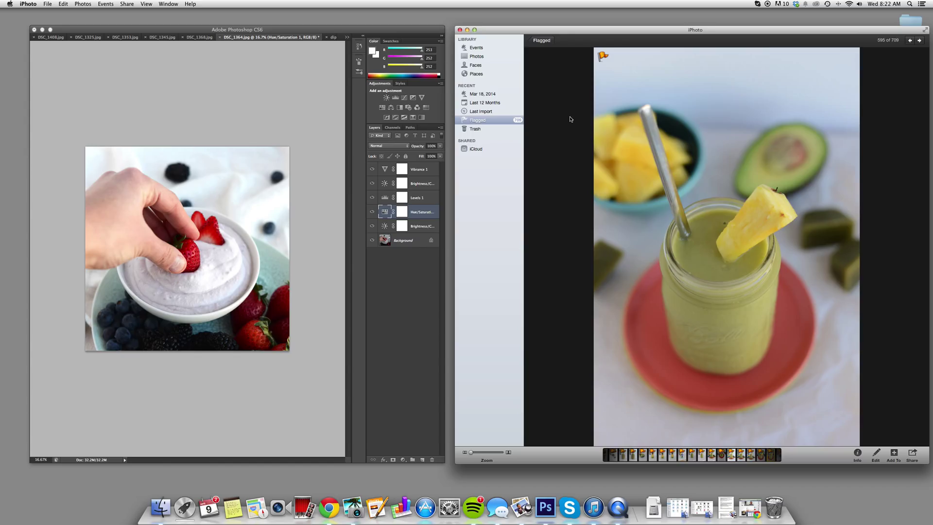
- Return to the Flagged thumbnail grid and scroll down to the green smoothie shots
{"action": "left_click", "coordinate": [726, 239]}
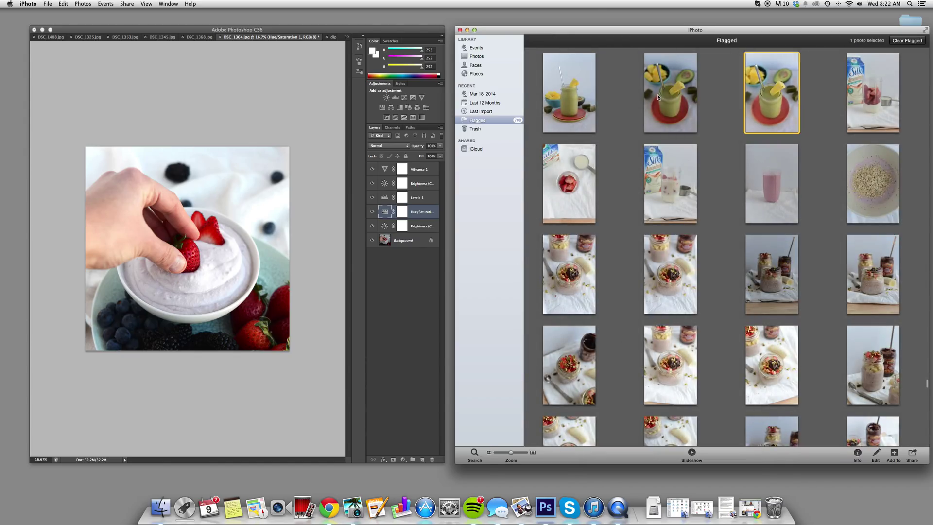
{"action": "mouse_move", "coordinate": [586, 12]}
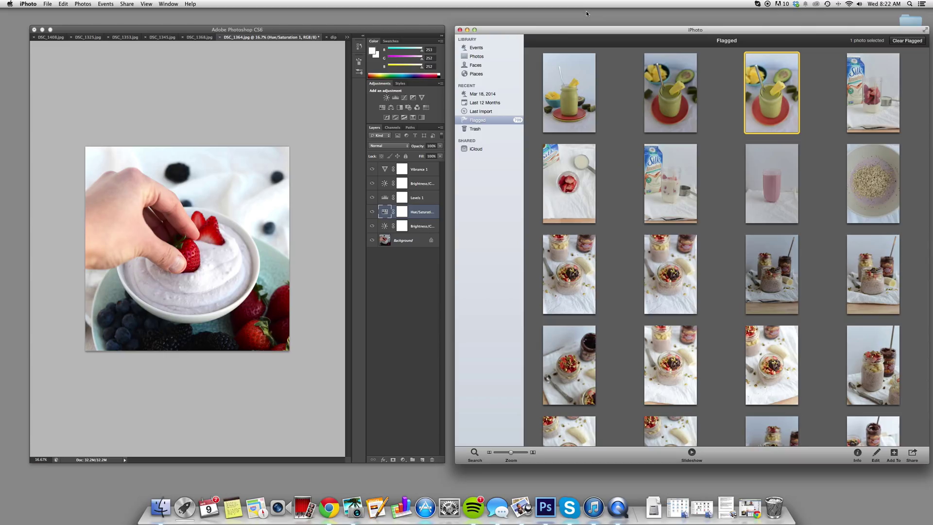
{"action": "mouse_move", "coordinate": [352, 508]}
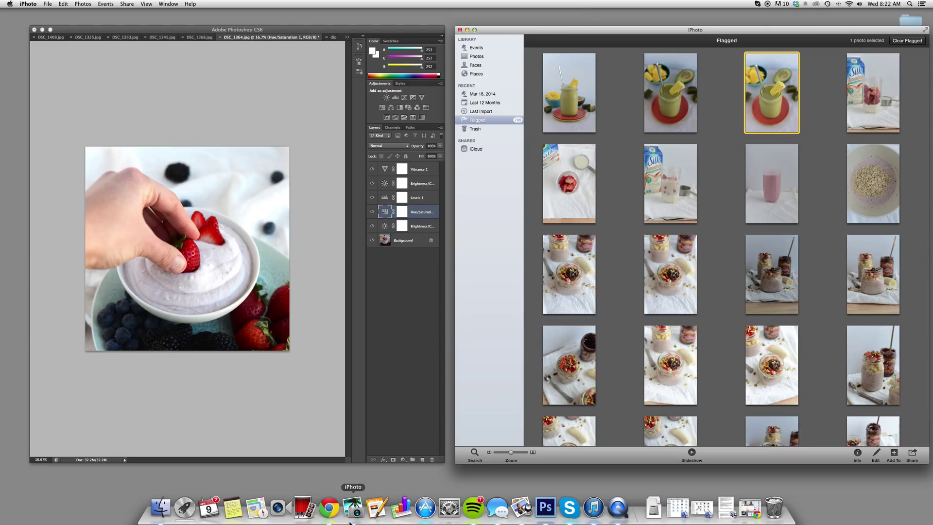
{"action": "mouse_move", "coordinate": [661, 150]}
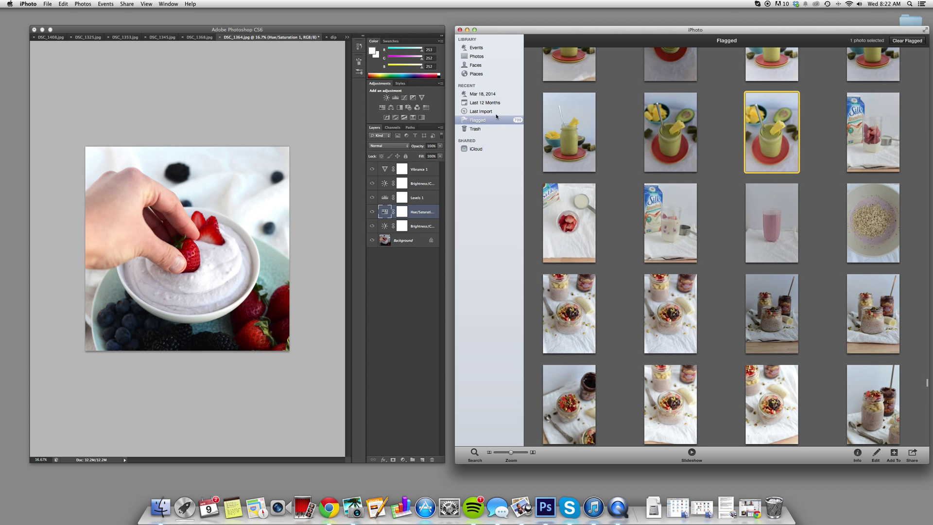
{"action": "scroll", "scroll_direction": "up", "scroll_amount": 3}
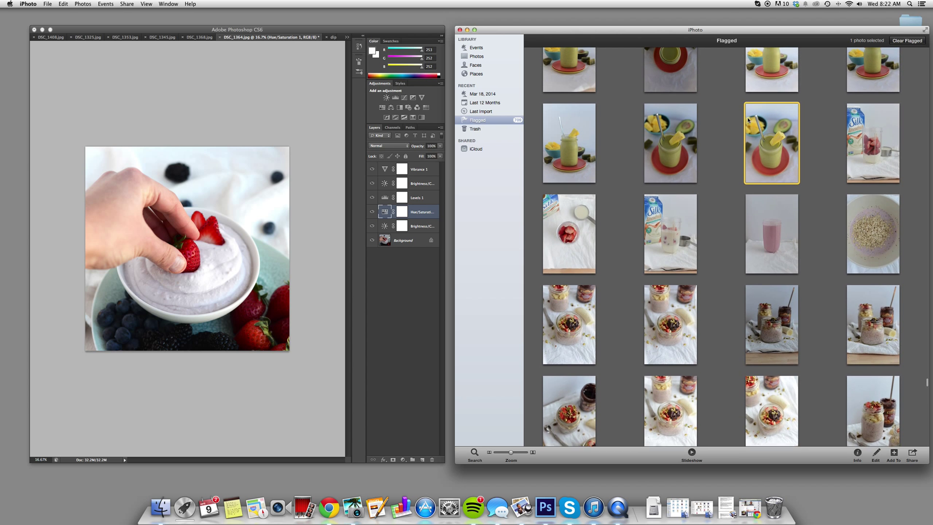
{"action": "scroll", "scroll_direction": "down", "scroll_amount": 3}
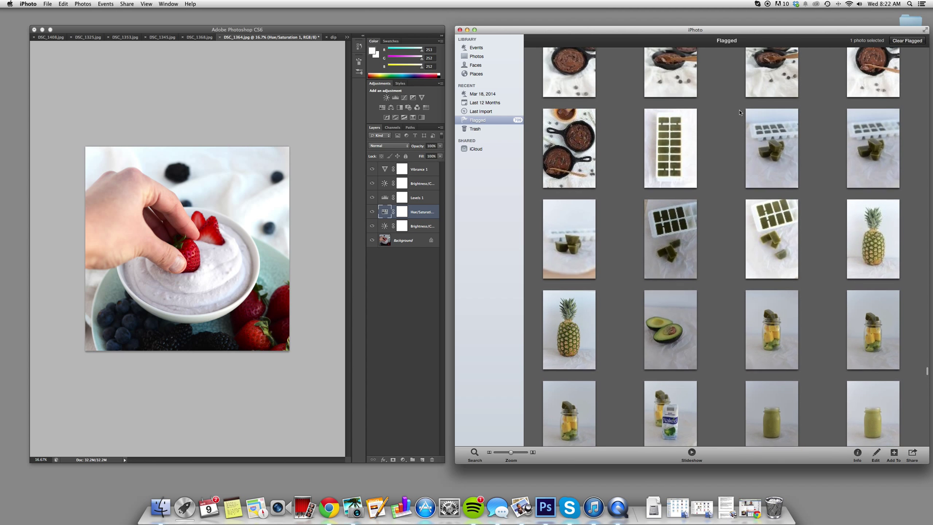
{"action": "scroll", "scroll_direction": "up", "scroll_amount": 3}
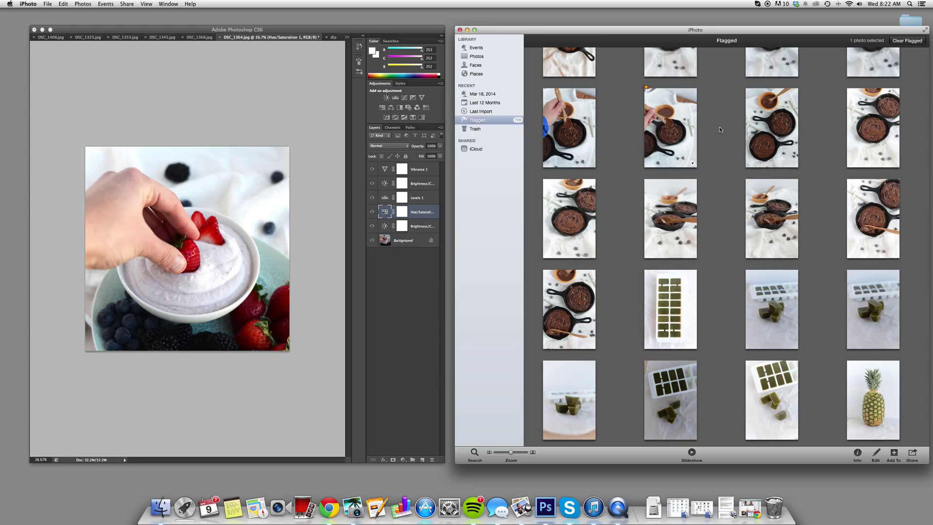
{"action": "scroll", "scroll_direction": "down", "scroll_amount": 3}
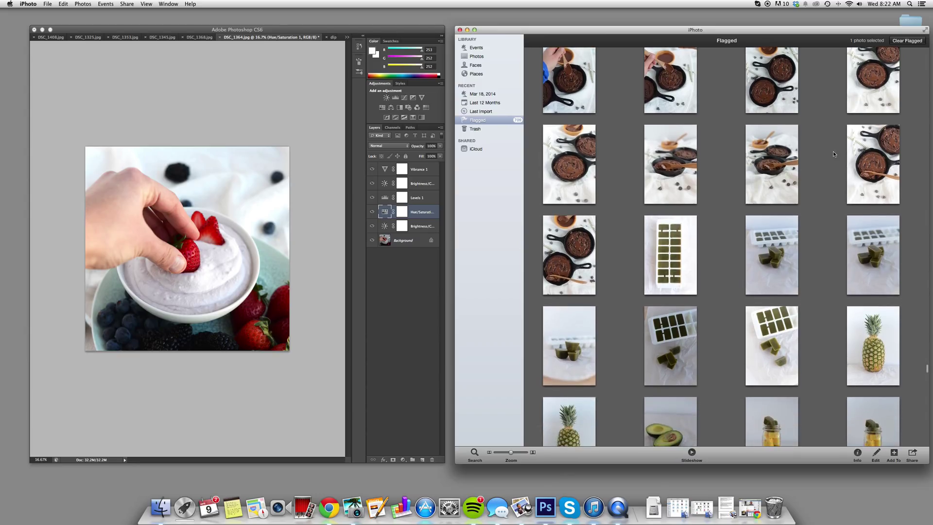
{"action": "scroll", "scroll_direction": "down", "scroll_amount": 3}
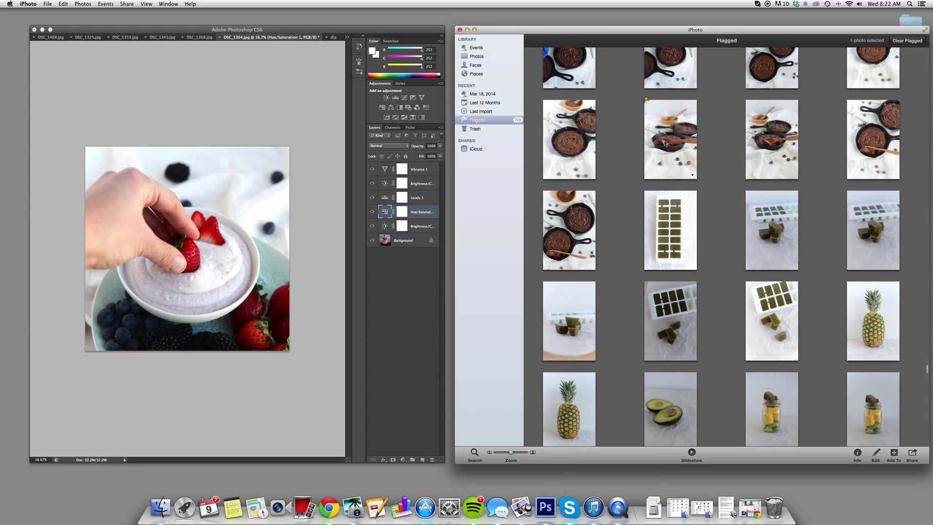
{"action": "mouse_move", "coordinate": [665, 145]}
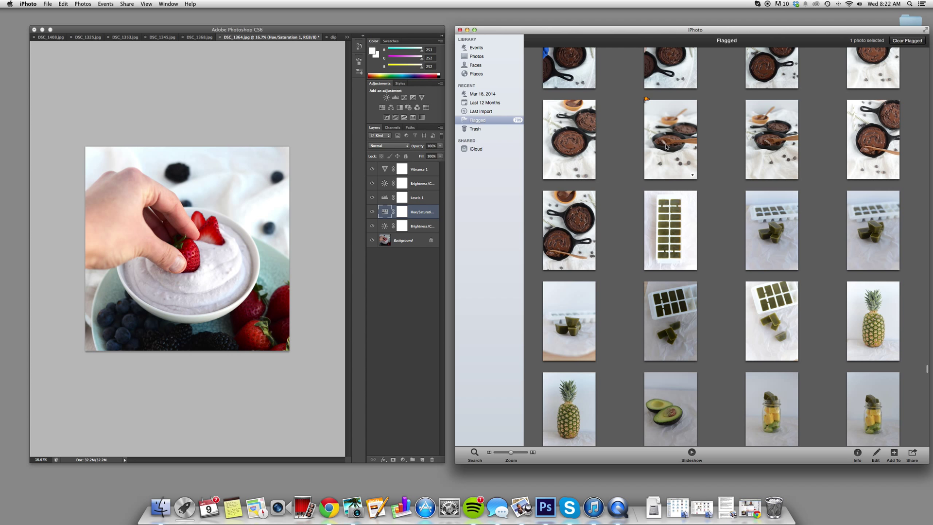
{"action": "scroll", "scroll_direction": "down", "scroll_amount": 3}
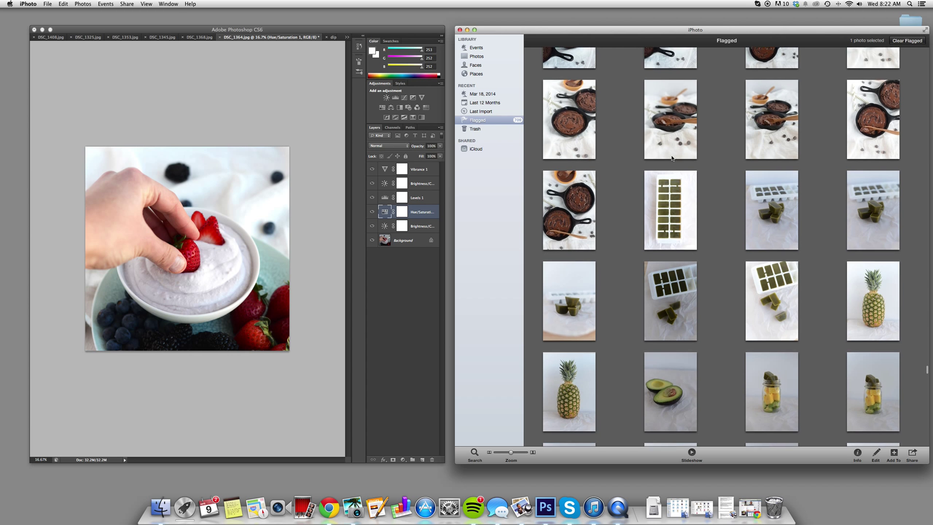
{"action": "scroll", "scroll_direction": "down", "scroll_amount": 3}
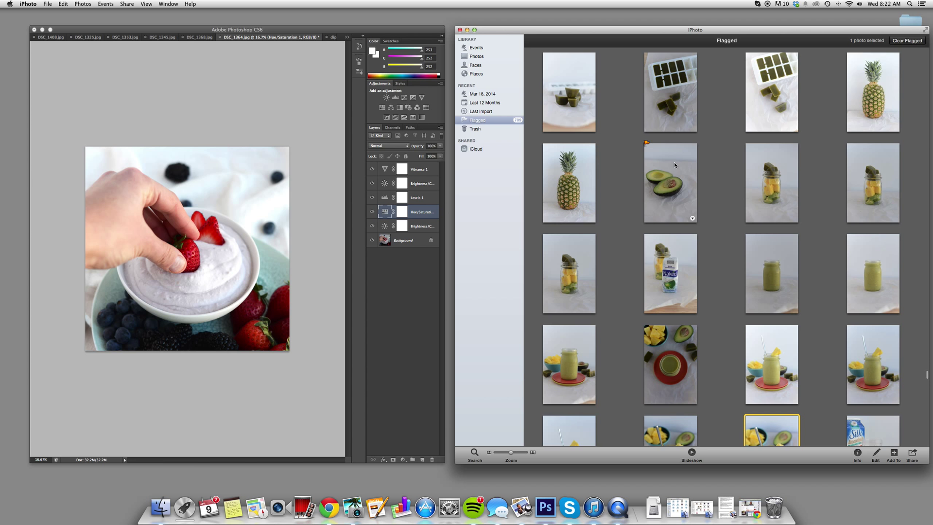
{"action": "scroll", "scroll_direction": "down", "scroll_amount": 3}
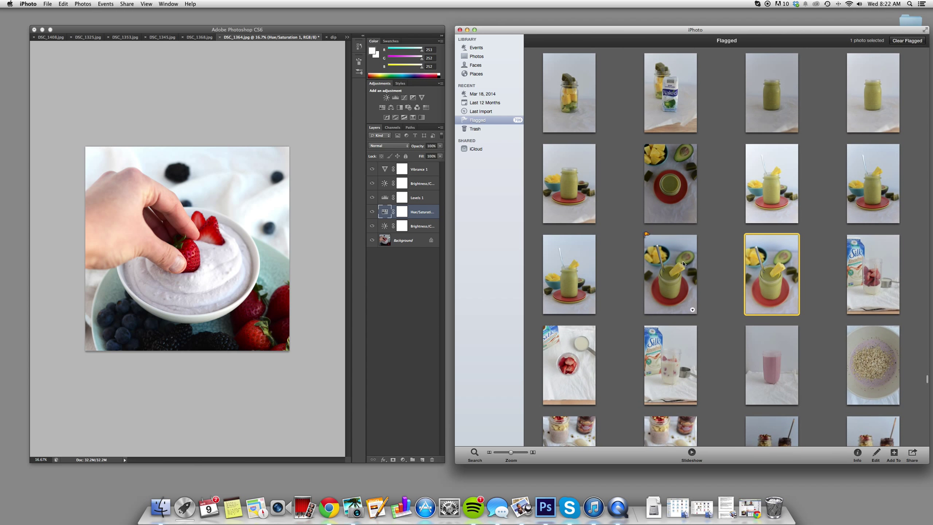
- Open the green smoothie jar photo full size in the Flagged album
{"action": "double_click", "coordinate": [771, 274]}
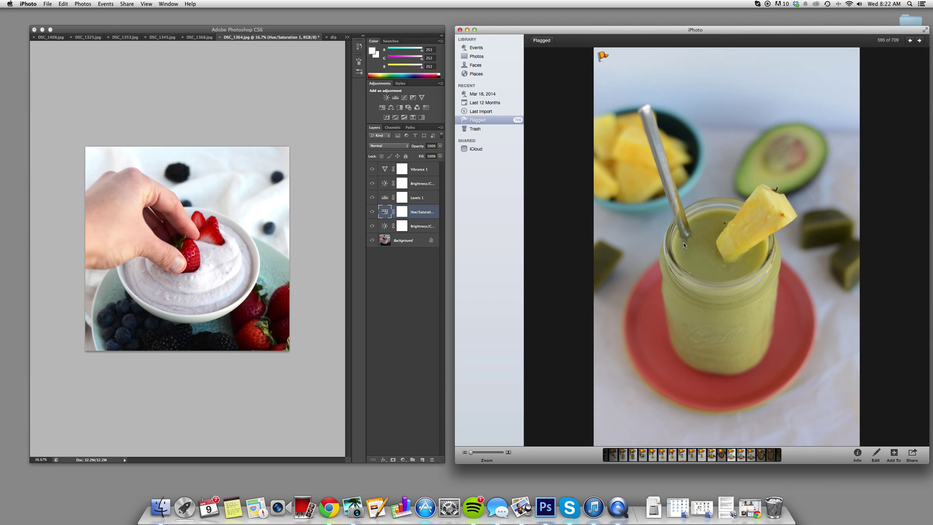
{"action": "mouse_move", "coordinate": [717, 192]}
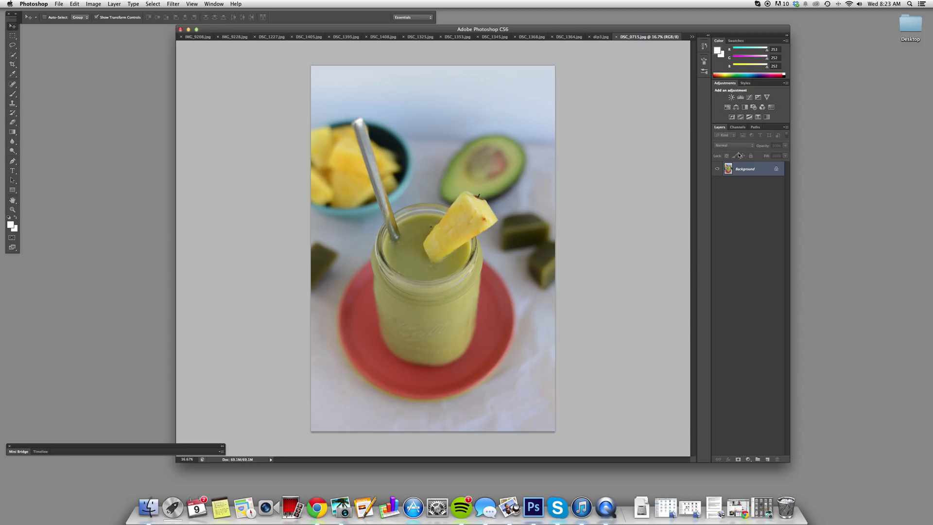
{"action": "mouse_move", "coordinate": [748, 171]}
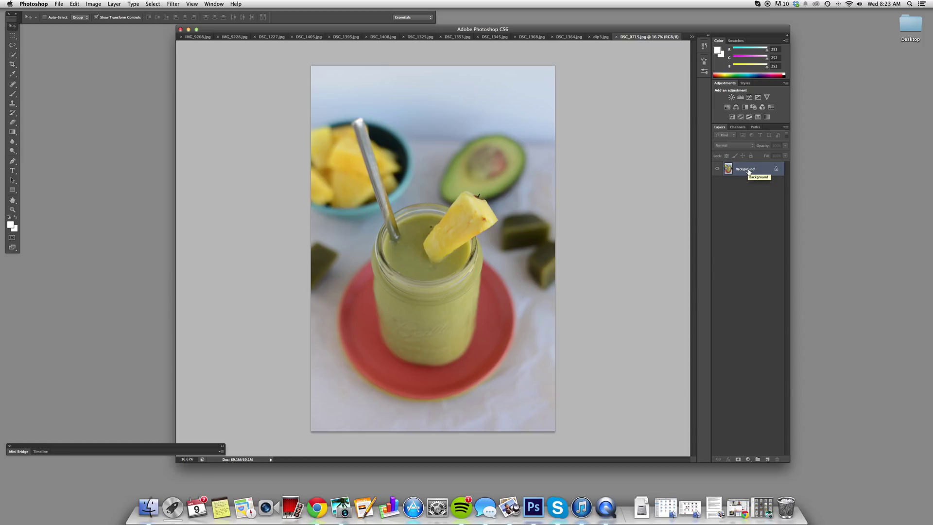
{"action": "mouse_move", "coordinate": [405, 194]}
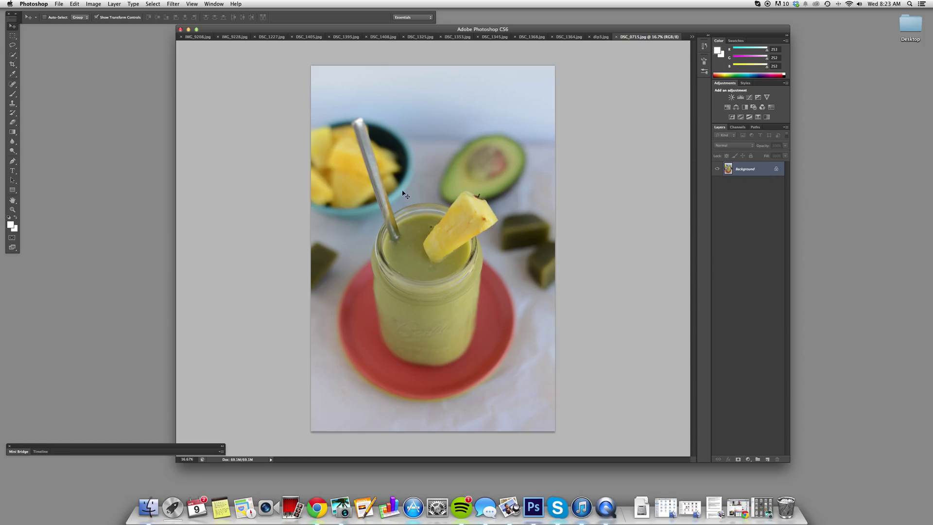
{"action": "mouse_move", "coordinate": [260, 213]}
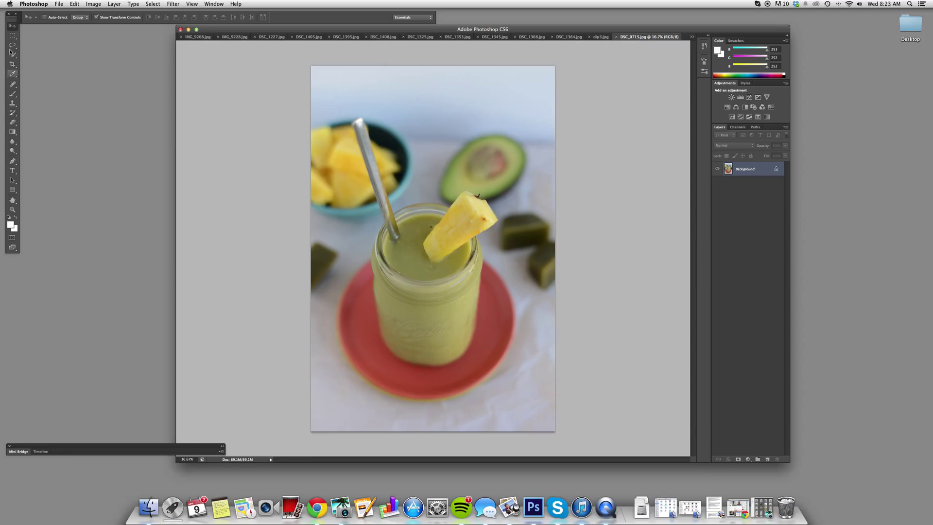
- Add a Levels adjustment layer above the smoothie photo's background from the Adjustments panel
{"action": "left_click", "coordinate": [741, 97]}
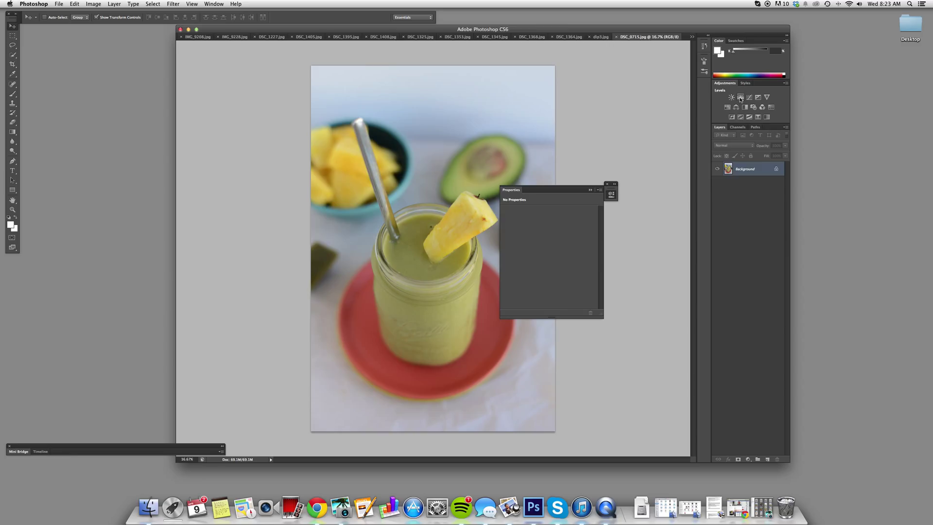
{"action": "left_click", "coordinate": [732, 97]}
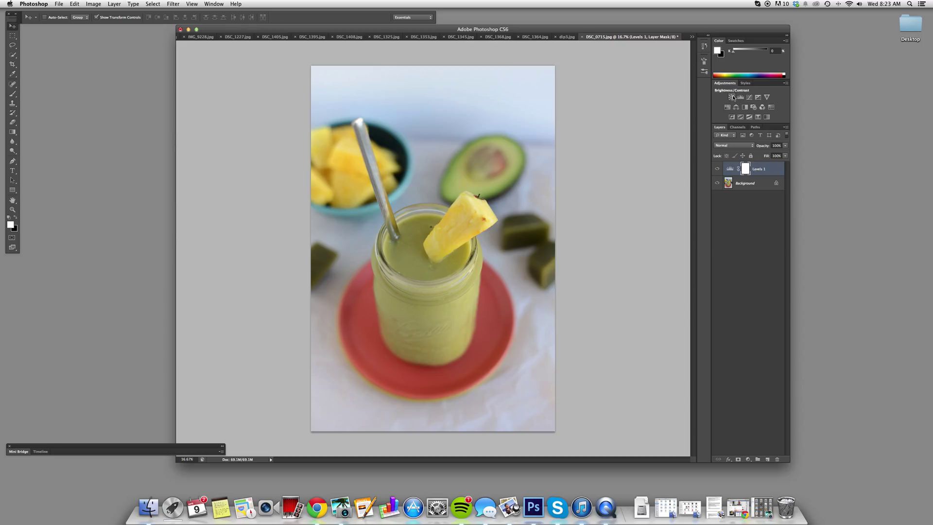
- Add a Brightness/Contrast adjustment layer above Levels with contrast raised to about 27
{"action": "left_click", "coordinate": [733, 97]}
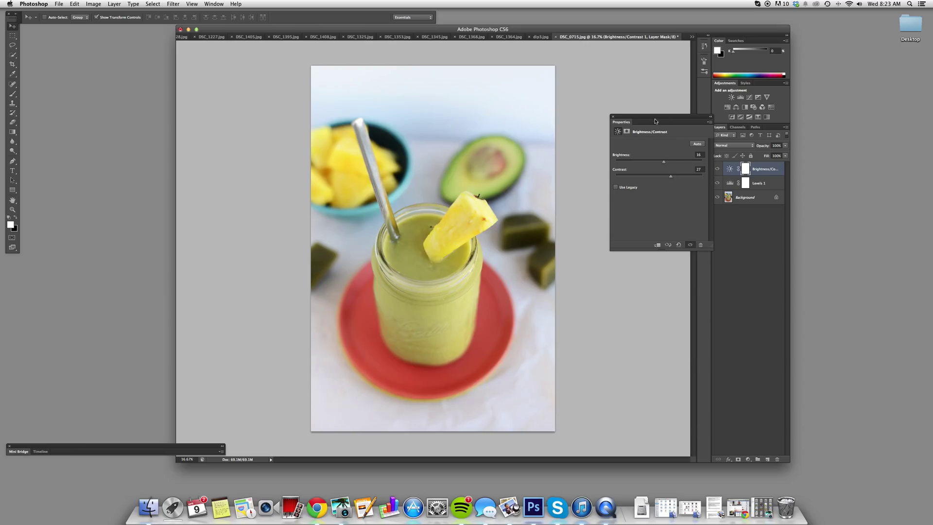
{"action": "mouse_move", "coordinate": [709, 121]}
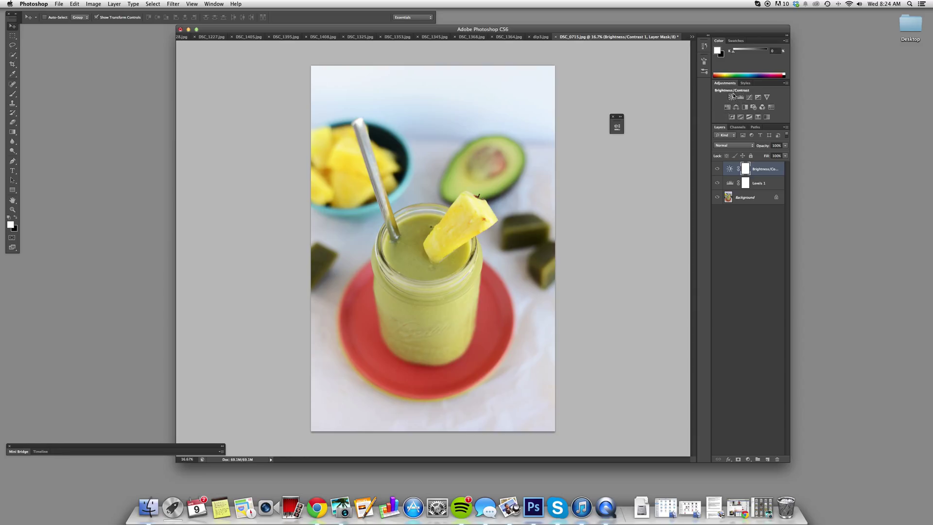
{"action": "mouse_move", "coordinate": [736, 97]}
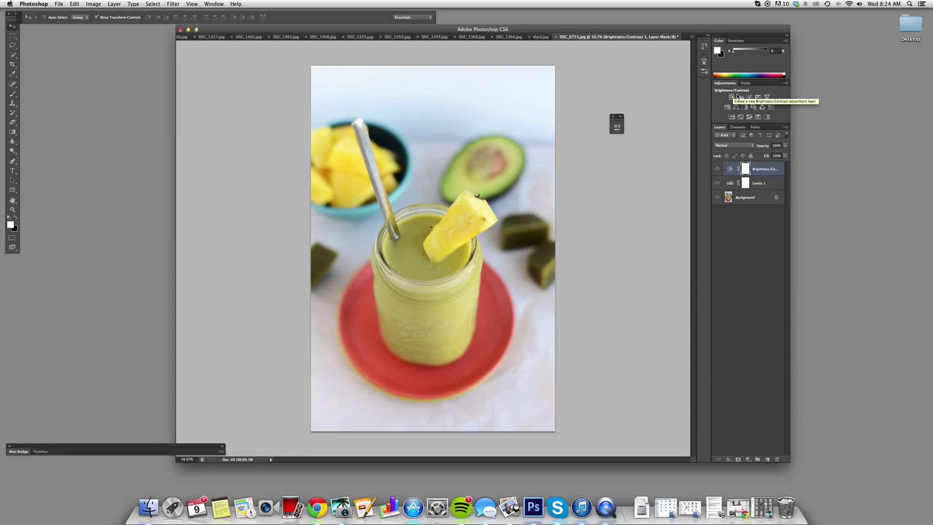
{"action": "mouse_move", "coordinate": [767, 98]}
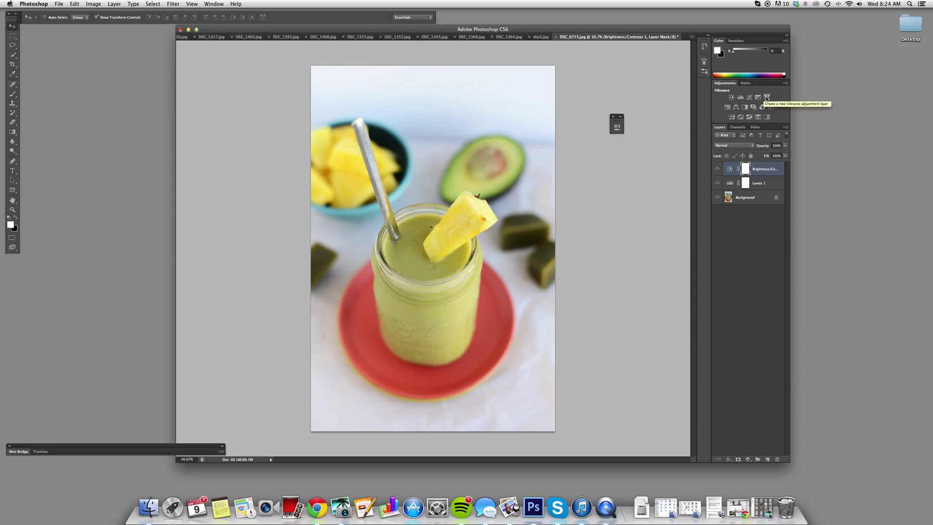
{"action": "mouse_move", "coordinate": [727, 107]}
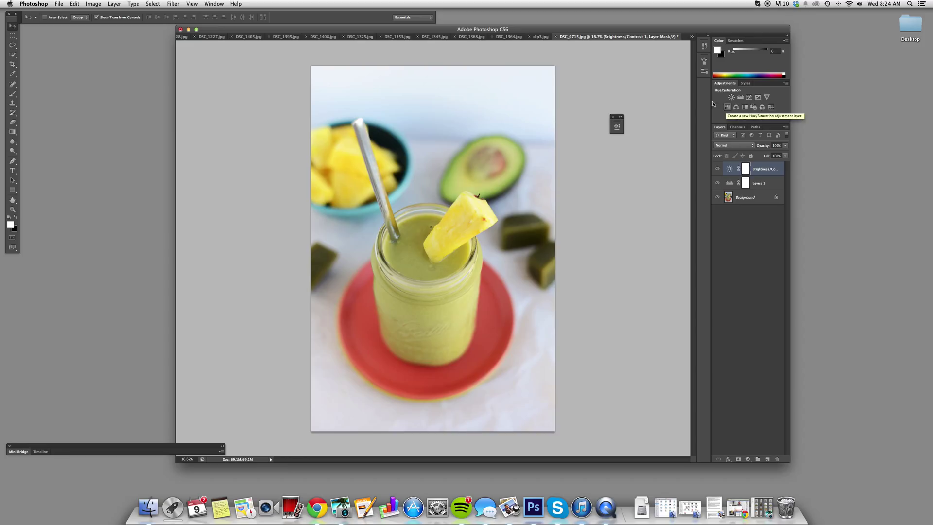
{"action": "mouse_move", "coordinate": [520, 259]}
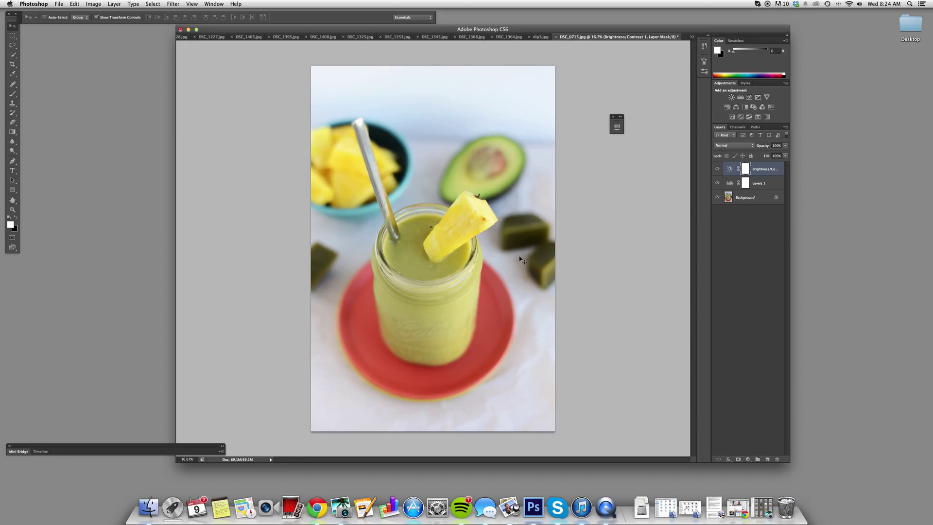
{"action": "mouse_move", "coordinate": [434, 271]}
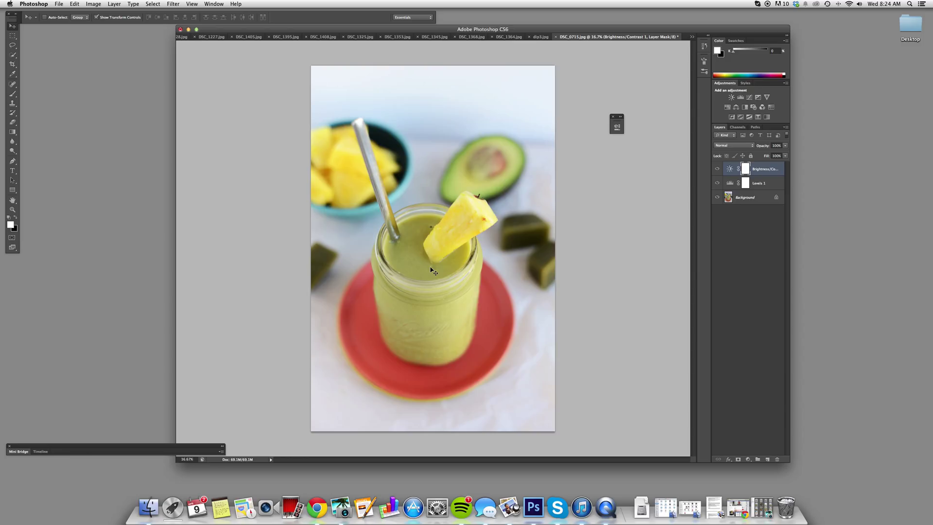
{"action": "mouse_move", "coordinate": [376, 253]}
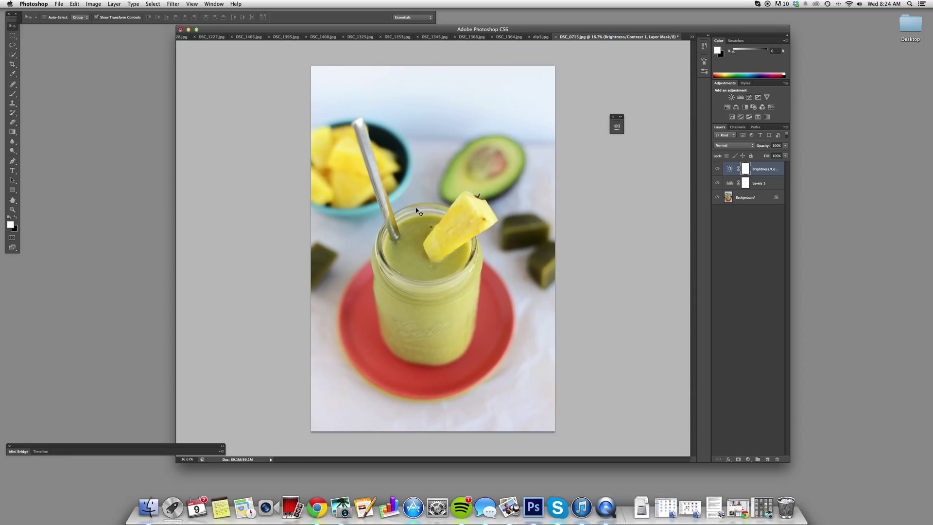
{"action": "mouse_move", "coordinate": [388, 196]}
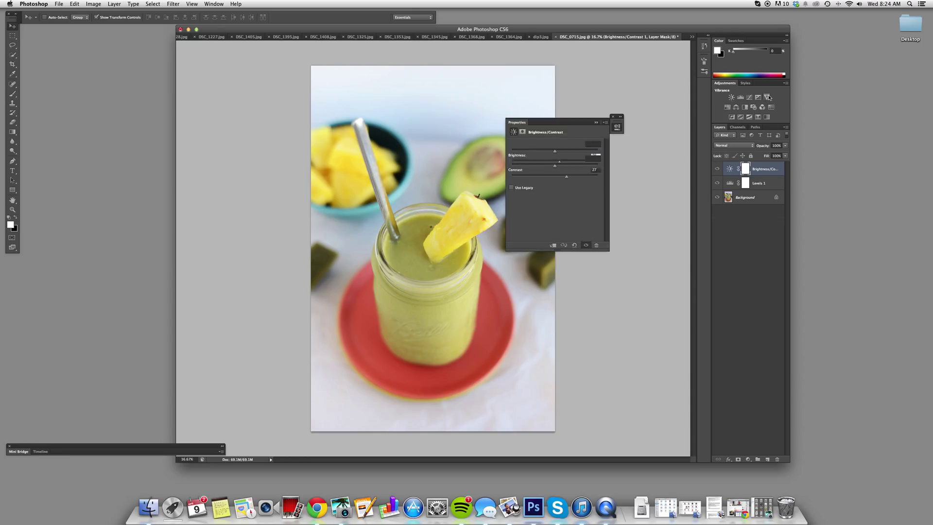
- Add Vibrance and Hue/Saturation adjustment layers with saturation raised, then dismiss the Properties panel
{"action": "left_click", "coordinate": [768, 97]}
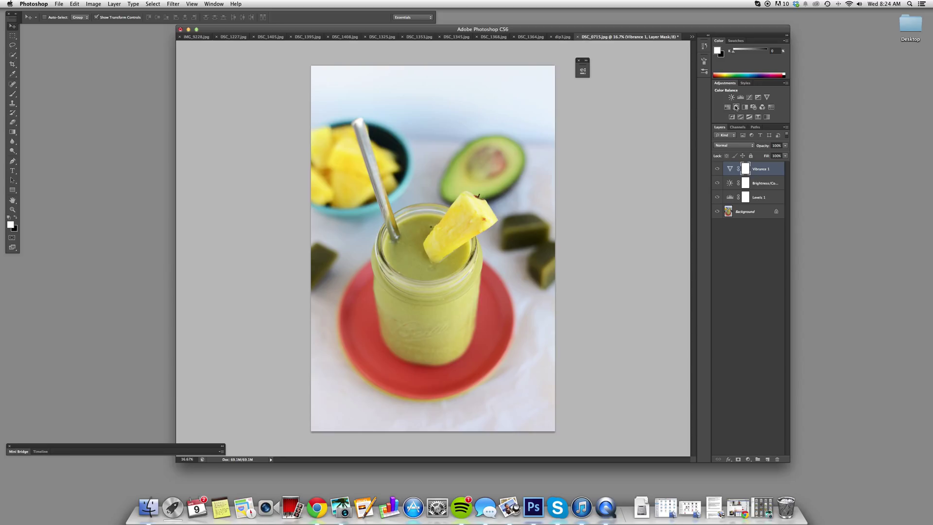
{"action": "left_click", "coordinate": [735, 107]}
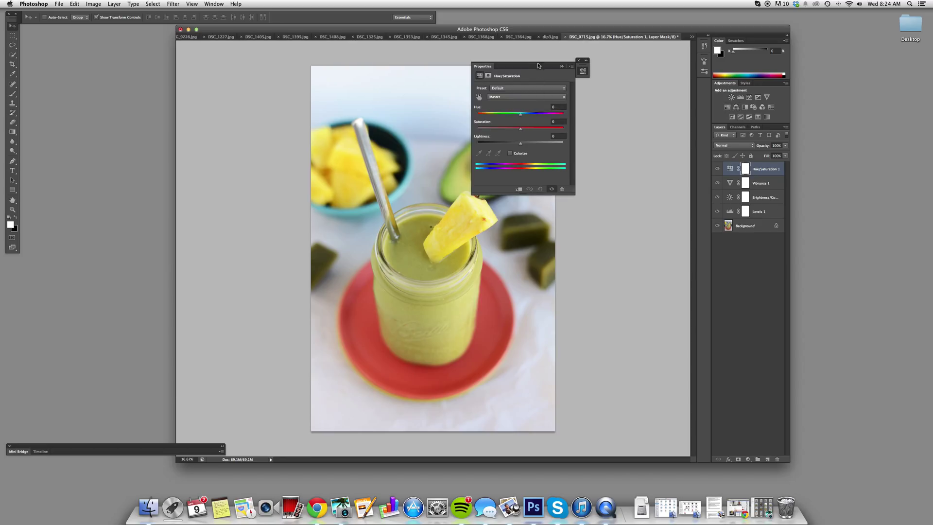
{"action": "left_click_drag", "start_coordinate": [482, 65], "coordinate": [580, 65]}
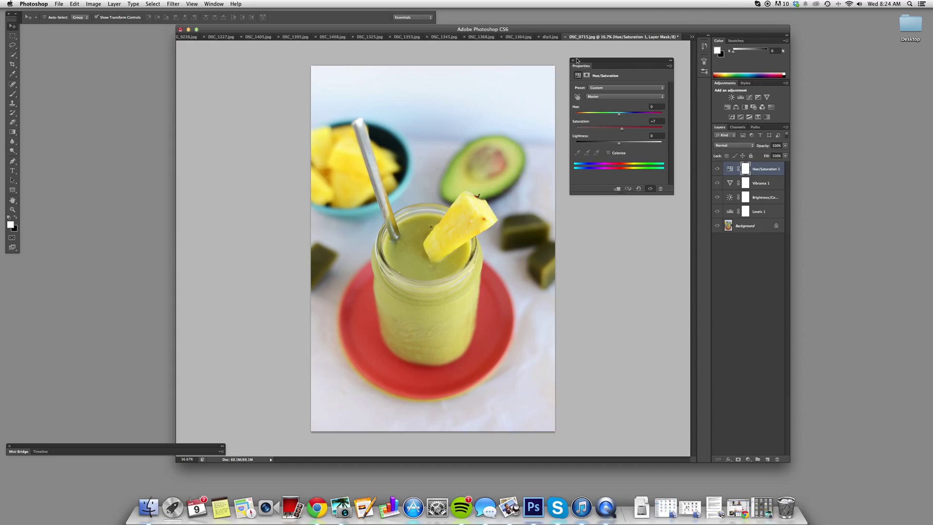
{"action": "left_click", "coordinate": [572, 62]}
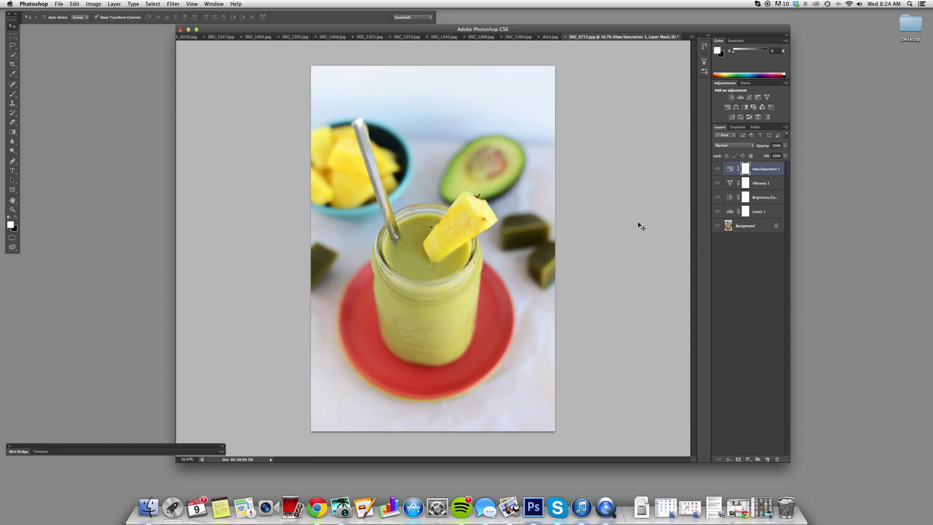
{"action": "mouse_move", "coordinate": [523, 176]}
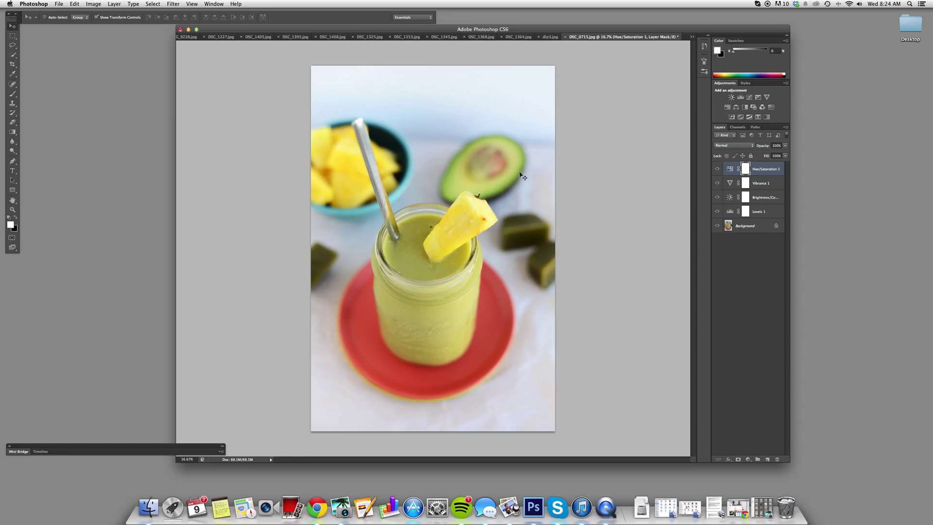
{"action": "mouse_move", "coordinate": [463, 94]}
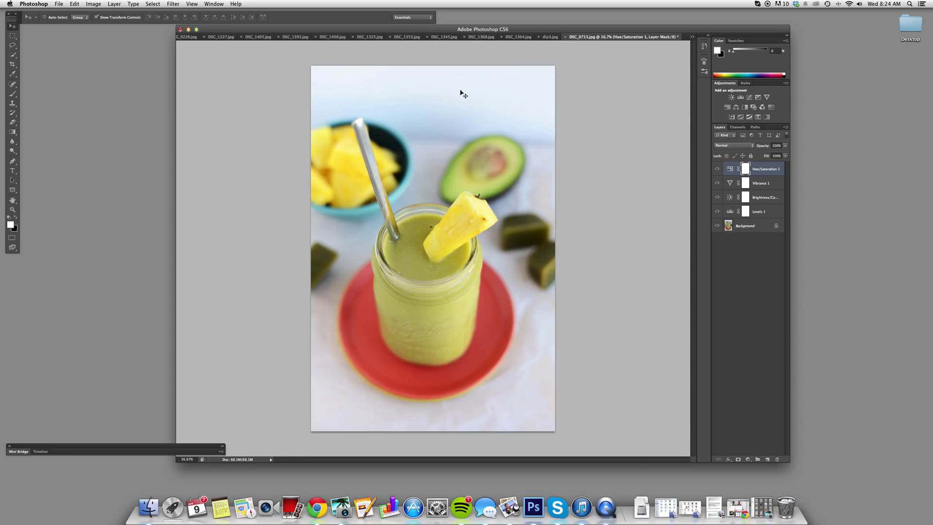
{"action": "mouse_move", "coordinate": [464, 112]}
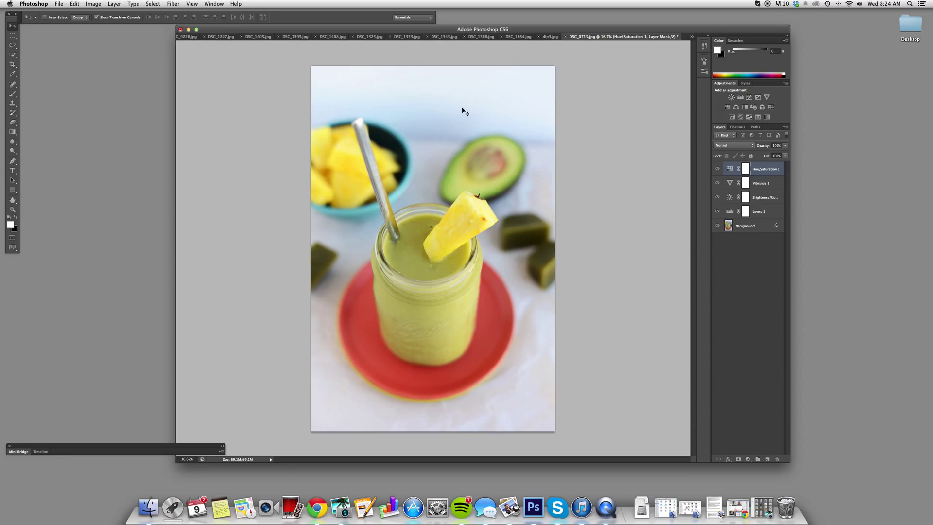
{"action": "mouse_move", "coordinate": [421, 104]}
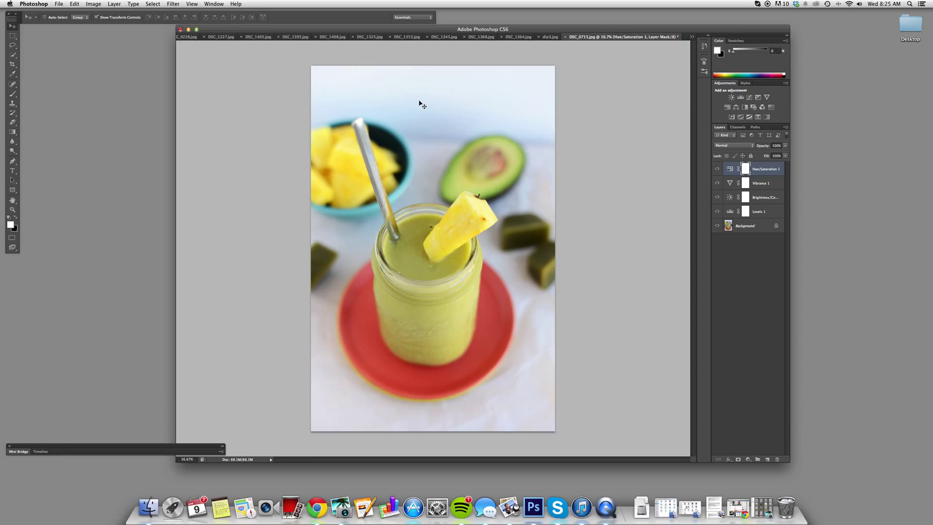
{"action": "mouse_move", "coordinate": [427, 176]}
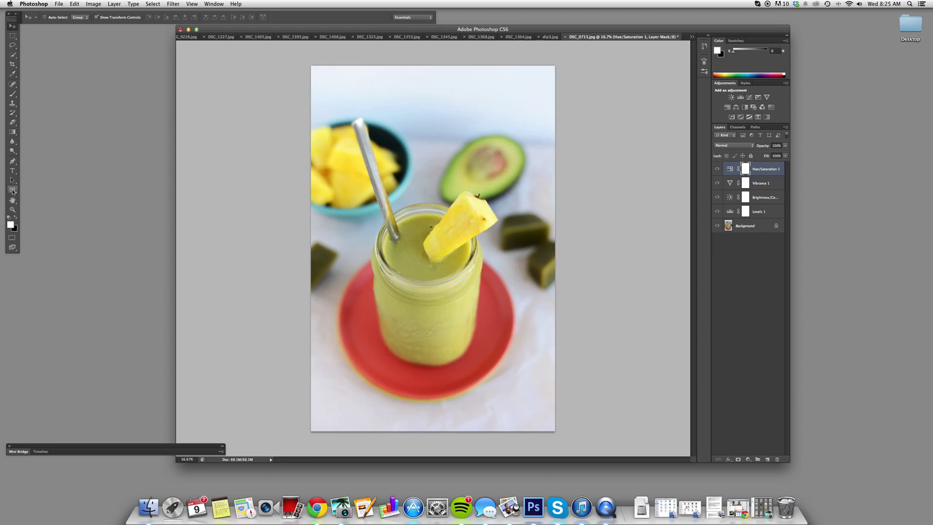
{"action": "mouse_move", "coordinate": [463, 150]}
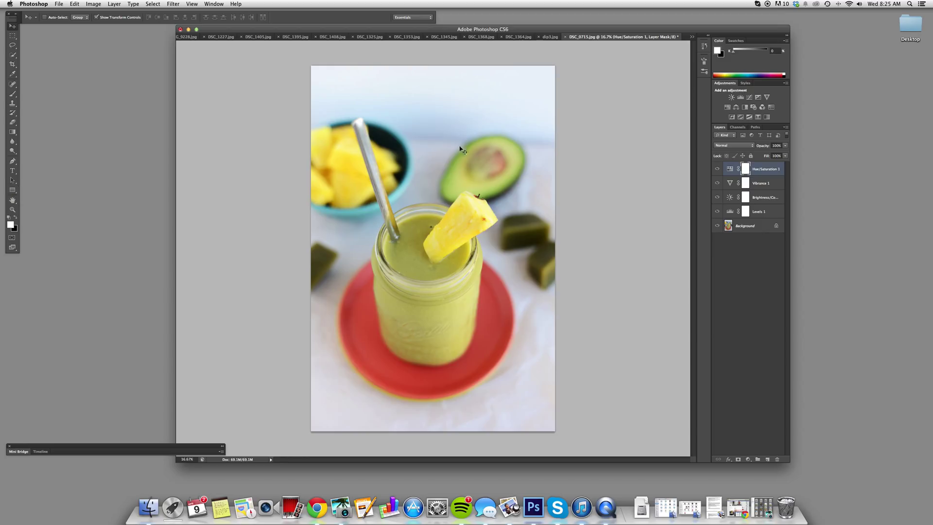
{"action": "mouse_move", "coordinate": [466, 91]}
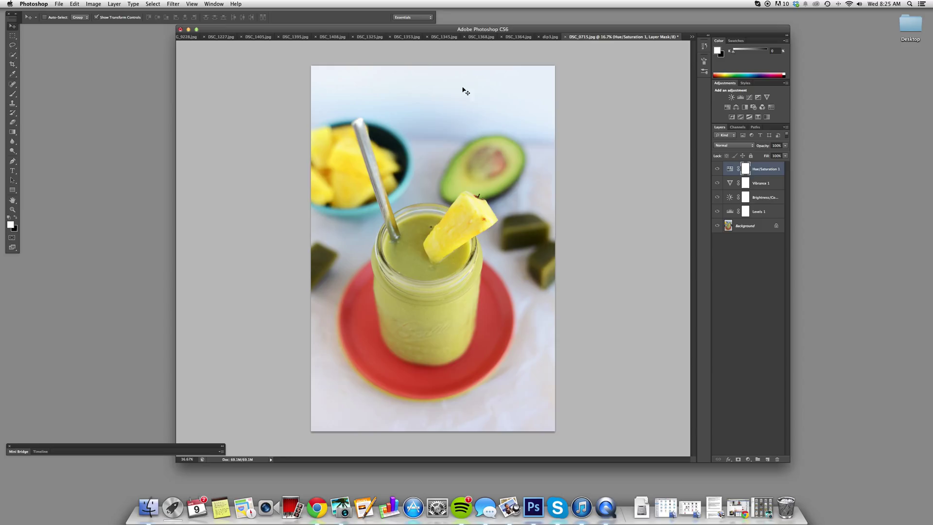
{"action": "mouse_move", "coordinate": [479, 91]}
{"action": "type", "text": "Tropical Green"}
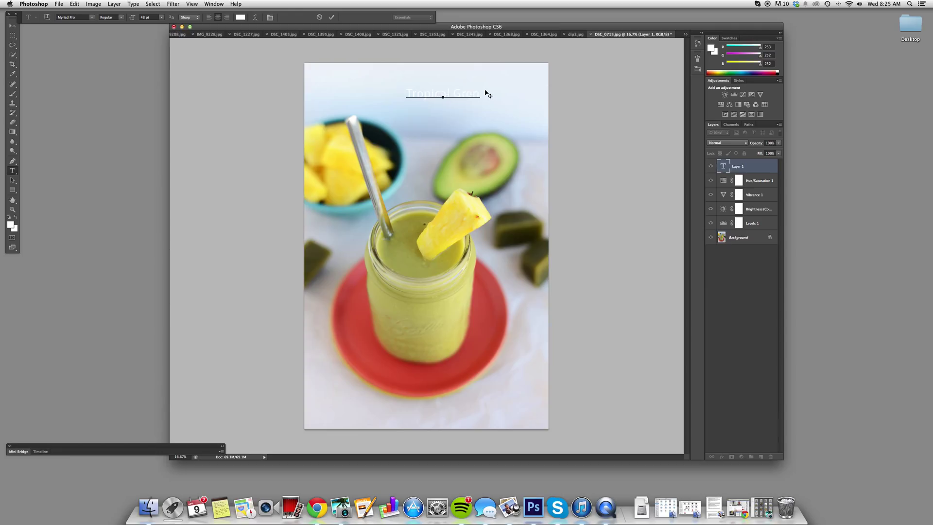
- Set the TROPICAL GREEN title in Bebas Neue at 83.5 pt and commit the text
{"action": "triple_click", "coordinate": [442, 93]}
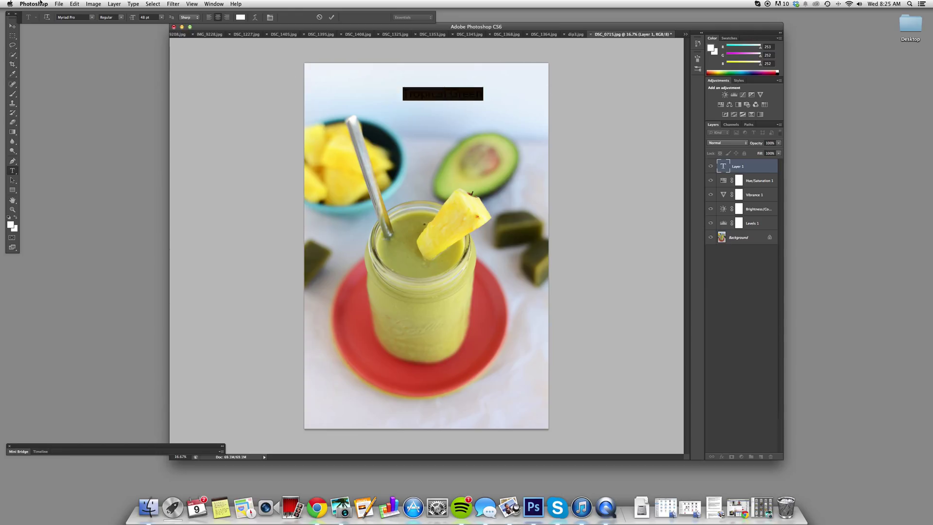
{"action": "triple_click", "coordinate": [71, 17]}
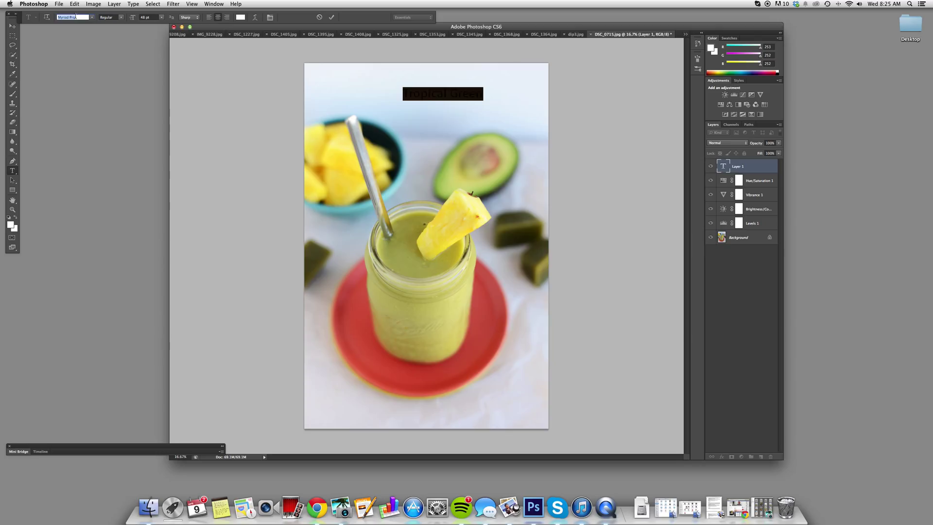
{"action": "left_click", "coordinate": [74, 17]}
{"action": "type", "text": "Bebas Neue"}
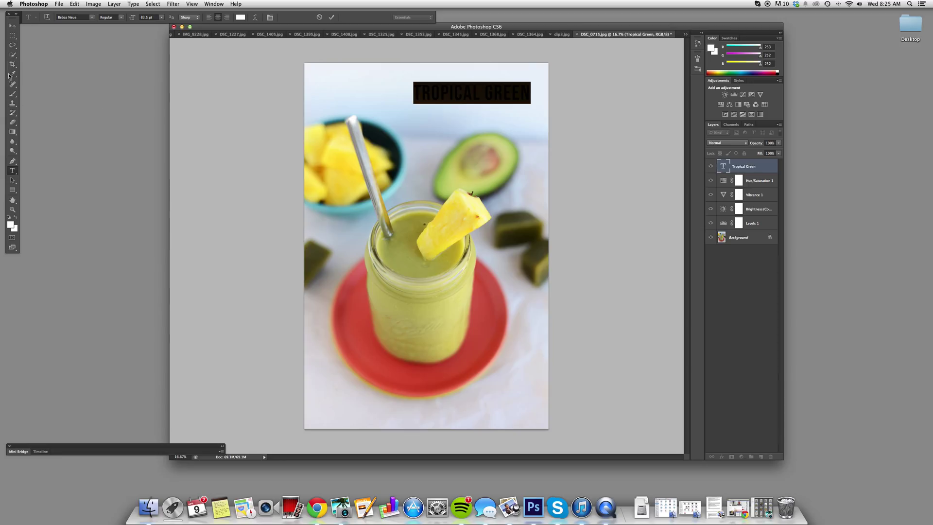
{"action": "left_click", "coordinate": [12, 160]}
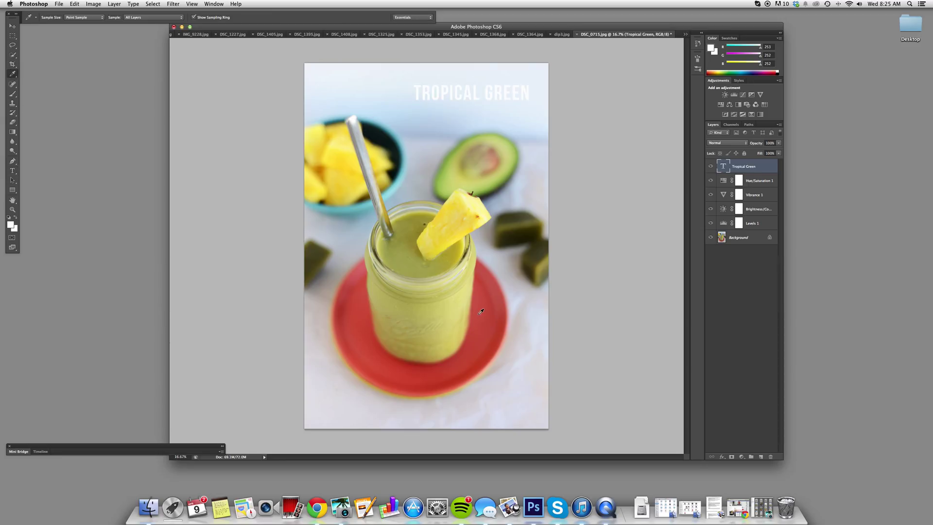
- Recolour the TROPICAL GREEN title to the plate's red d1543a via the Color Picker
{"action": "left_click", "coordinate": [12, 171]}
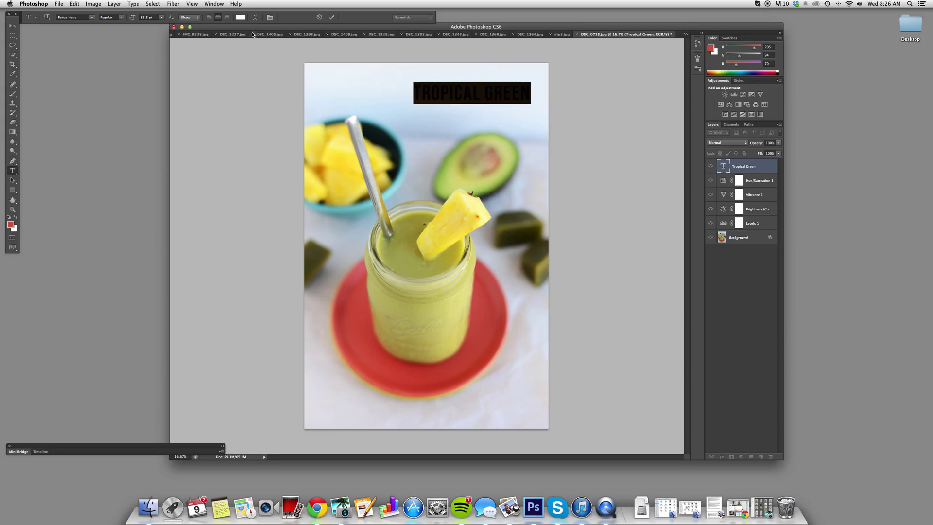
{"action": "left_click", "coordinate": [241, 16]}
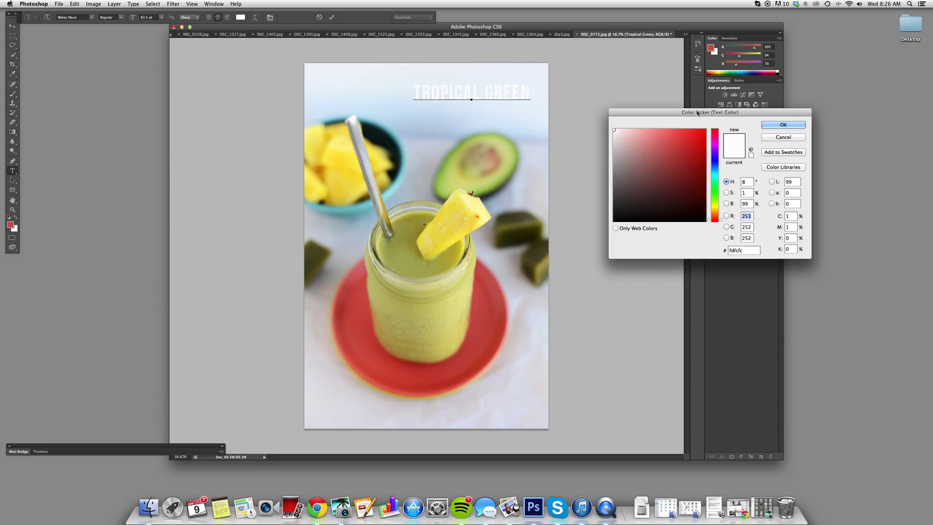
{"action": "left_click", "coordinate": [698, 125]}
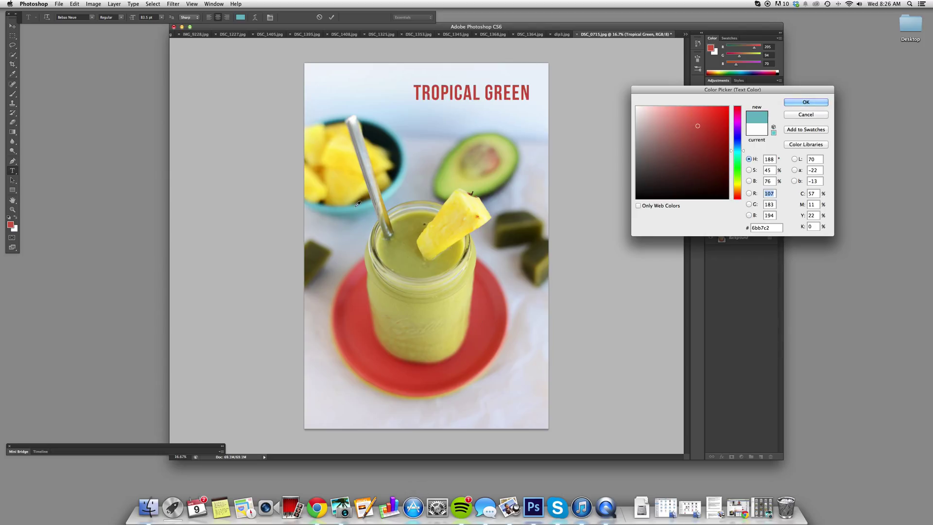
{"action": "left_click", "coordinate": [677, 129]}
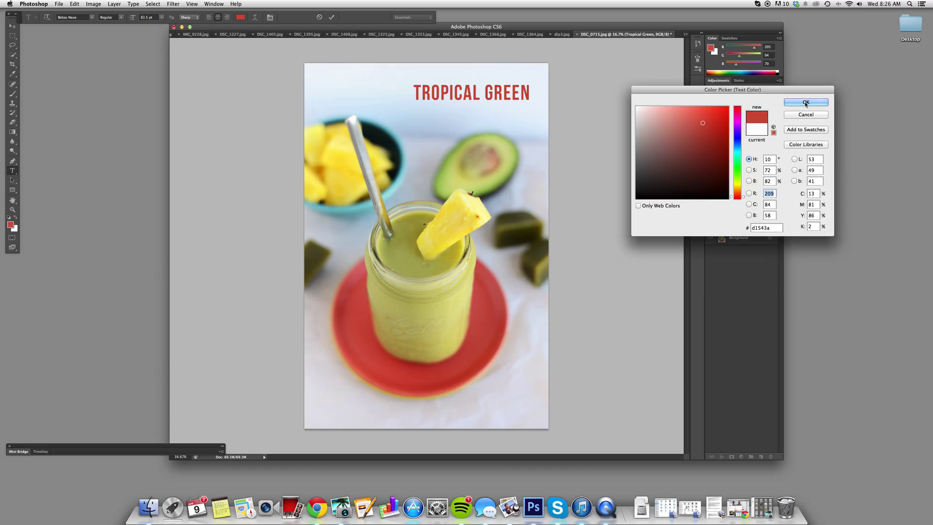
{"action": "left_click", "coordinate": [806, 102]}
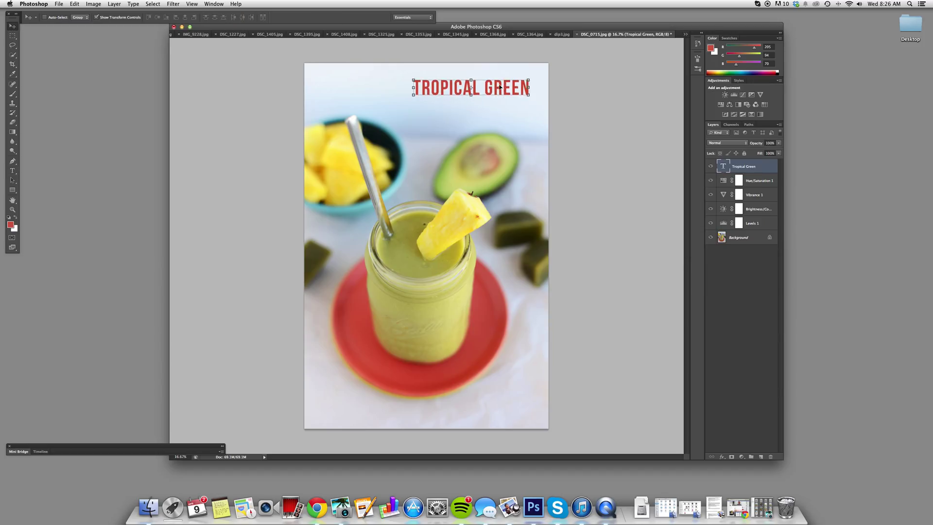
- Start a new text line beneath the title and browse the font list for a script font
{"action": "left_click", "coordinate": [11, 172]}
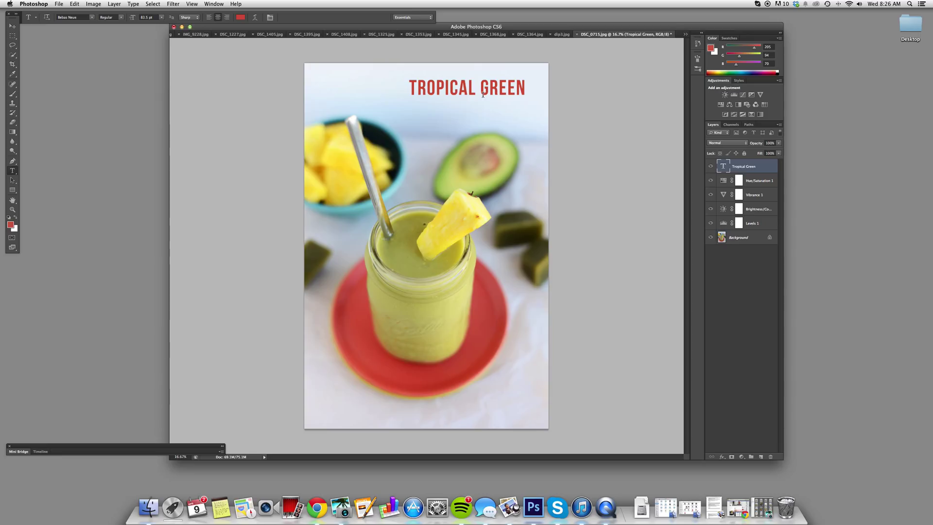
{"action": "left_click", "coordinate": [452, 106]}
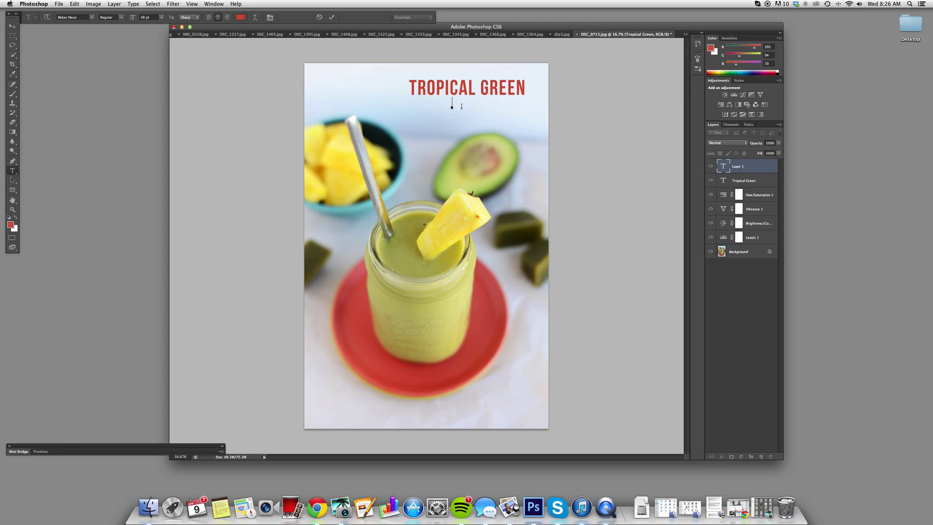
{"action": "left_click", "coordinate": [75, 17]}
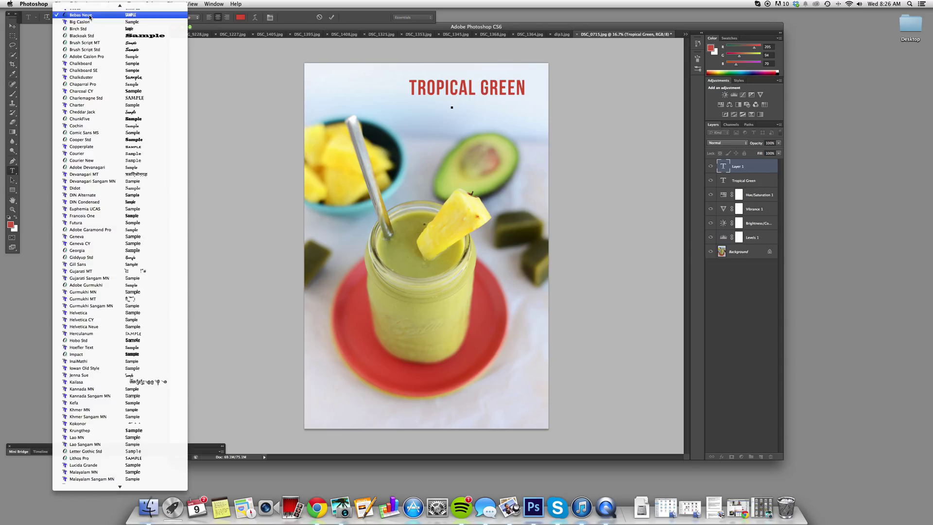
{"action": "scroll", "scroll_direction": "up", "scroll_amount": 3}
{"action": "type", "text": "Smoothie"}
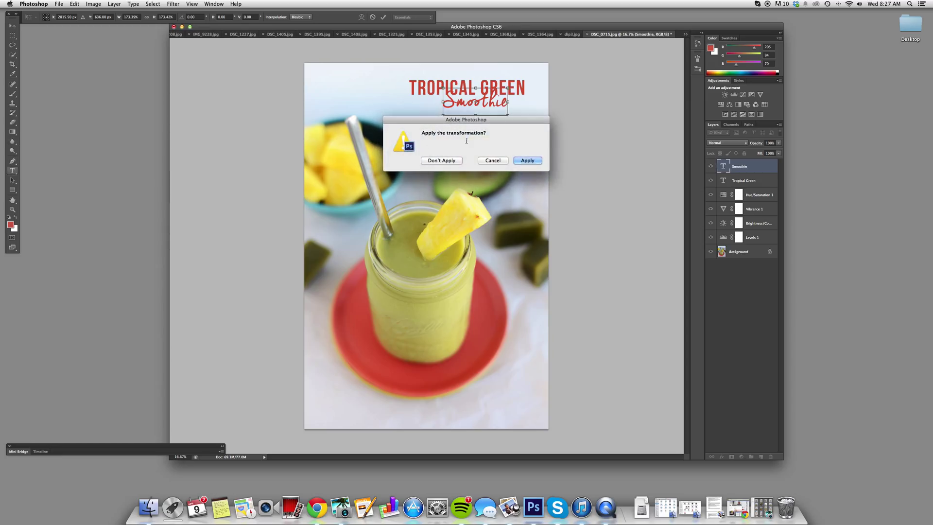
- Apply the Smoothie word's resize and recolour it a soft green sampled from the avocado
{"action": "left_click", "coordinate": [527, 160]}
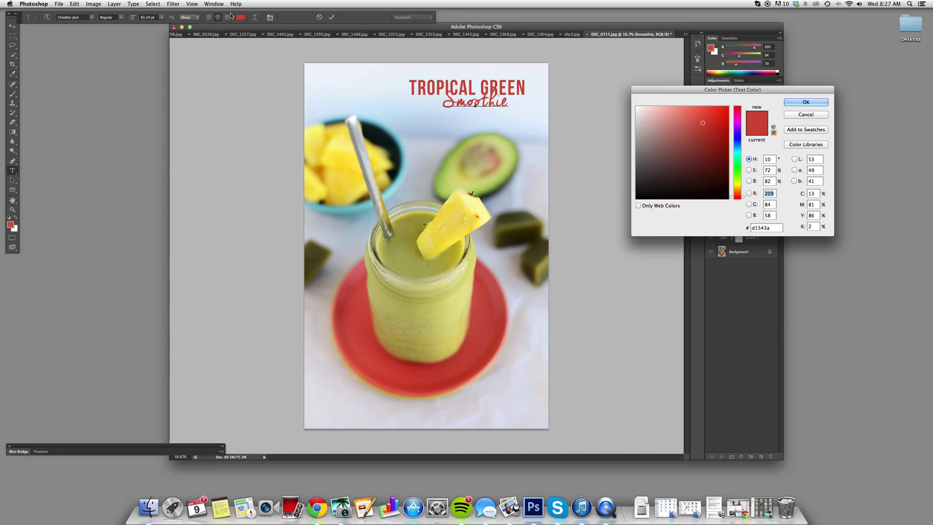
{"action": "left_click", "coordinate": [694, 142]}
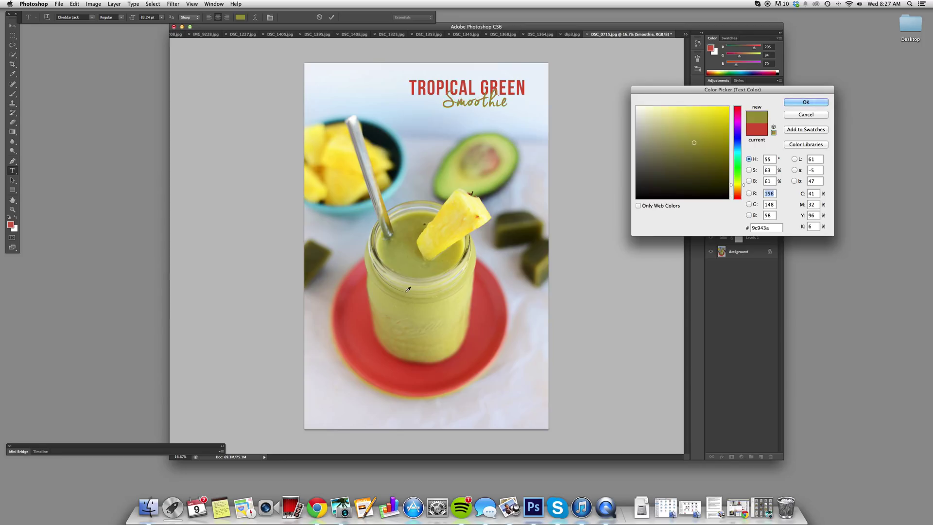
{"action": "left_click", "coordinate": [682, 112]}
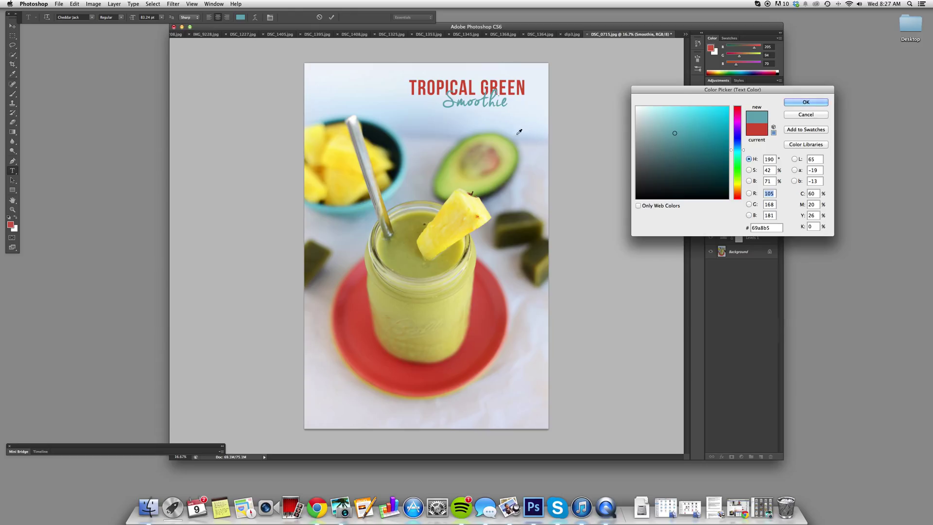
{"action": "left_click", "coordinate": [638, 107]}
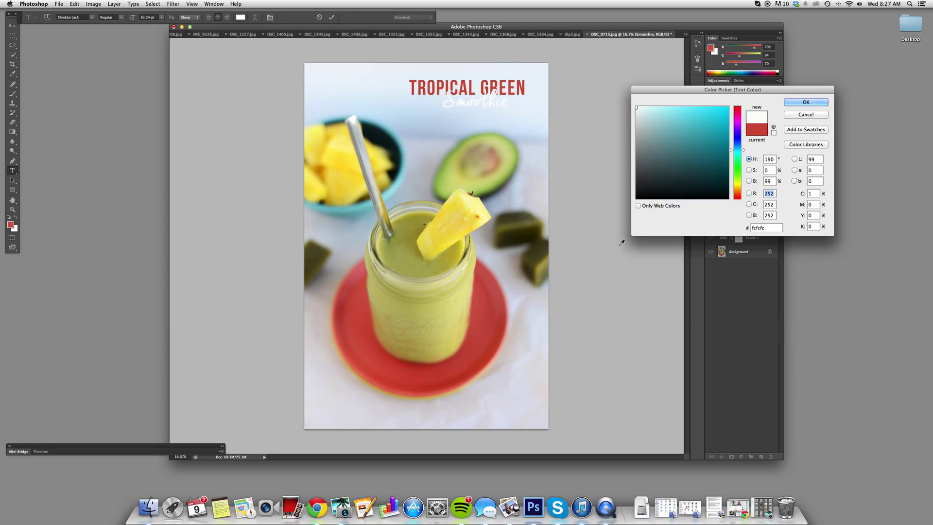
{"action": "left_click", "coordinate": [686, 136]}
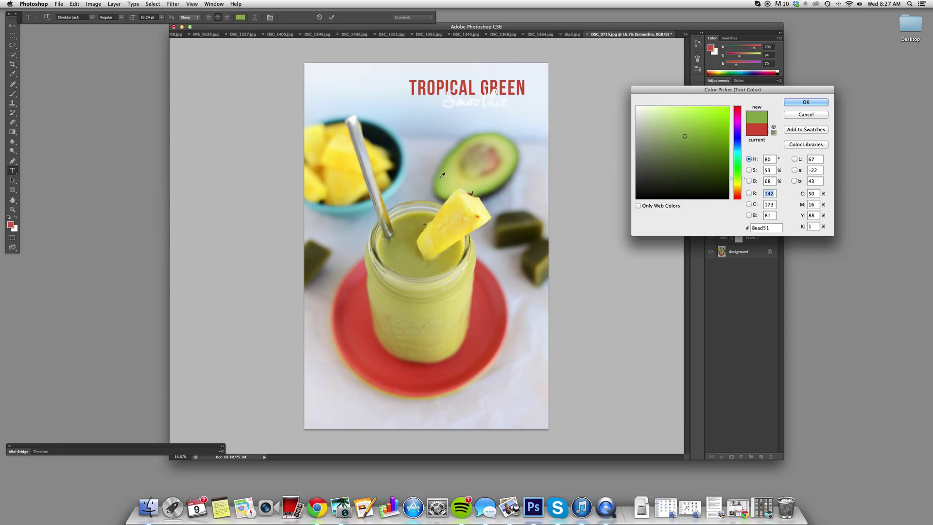
{"action": "left_click", "coordinate": [805, 102]}
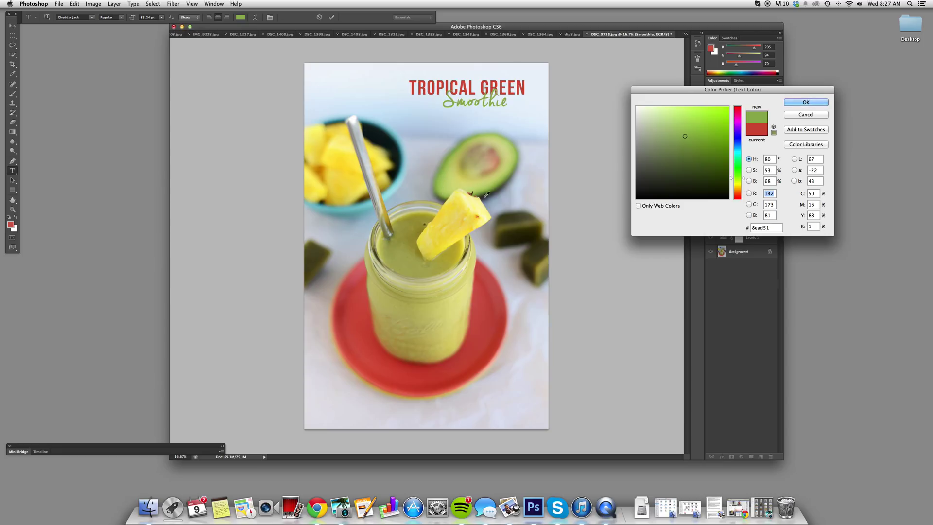
{"action": "left_click", "coordinate": [677, 124]}
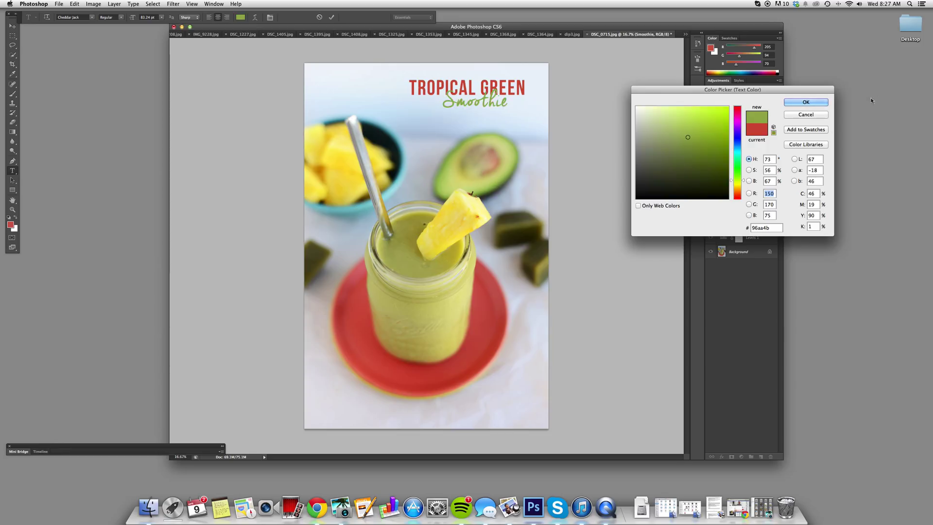
{"action": "left_click", "coordinate": [806, 102]}
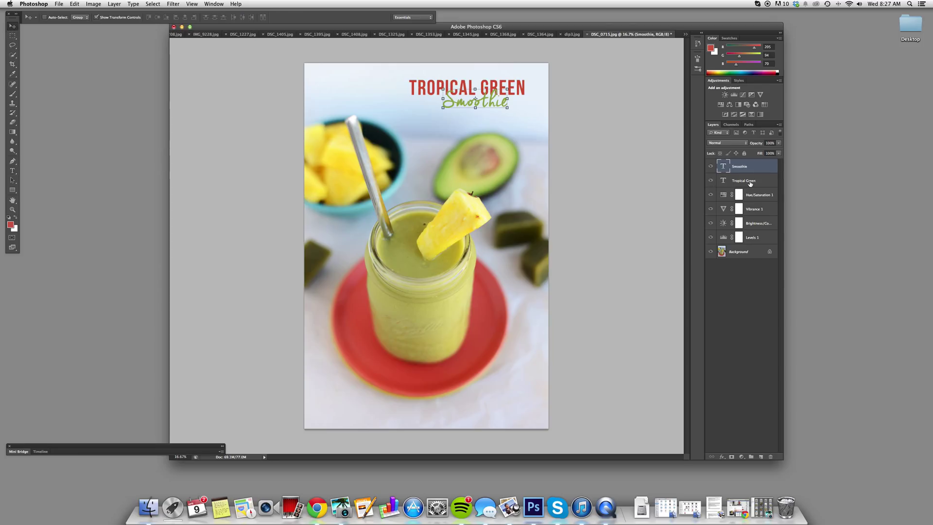
- Select both type layers together, then reselect the Background layer
{"action": "left_click", "coordinate": [743, 180]}
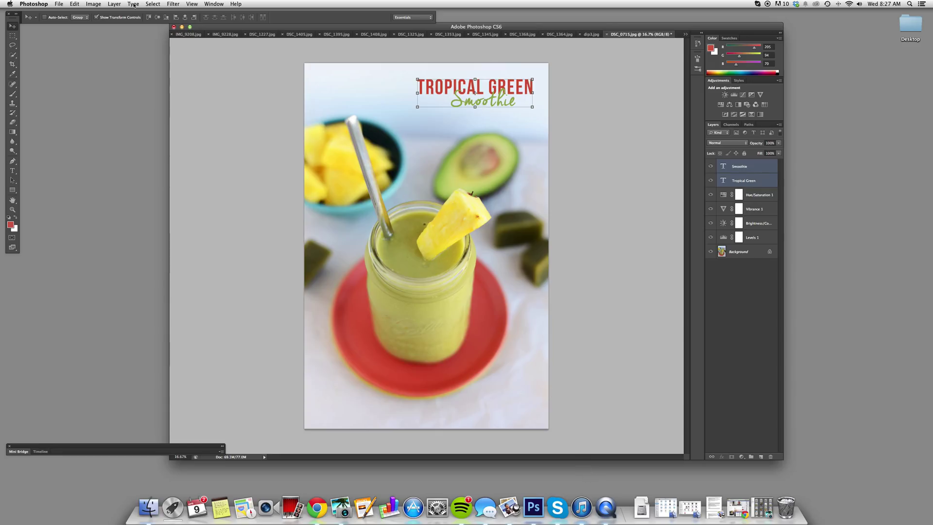
{"action": "left_click", "coordinate": [739, 251]}
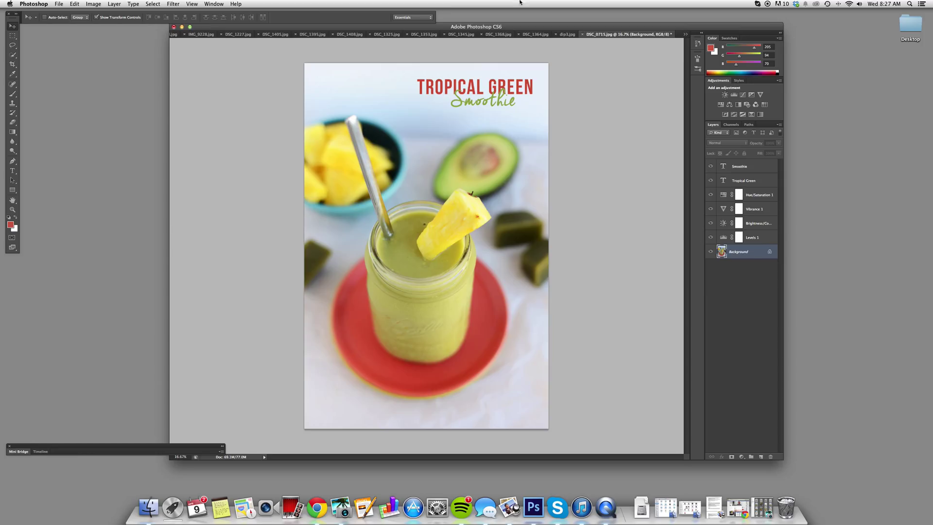
- Set up a Save for Web JPEG export resized to 700 by 1049 px and refresh the preview
{"action": "left_click", "coordinate": [59, 4]}
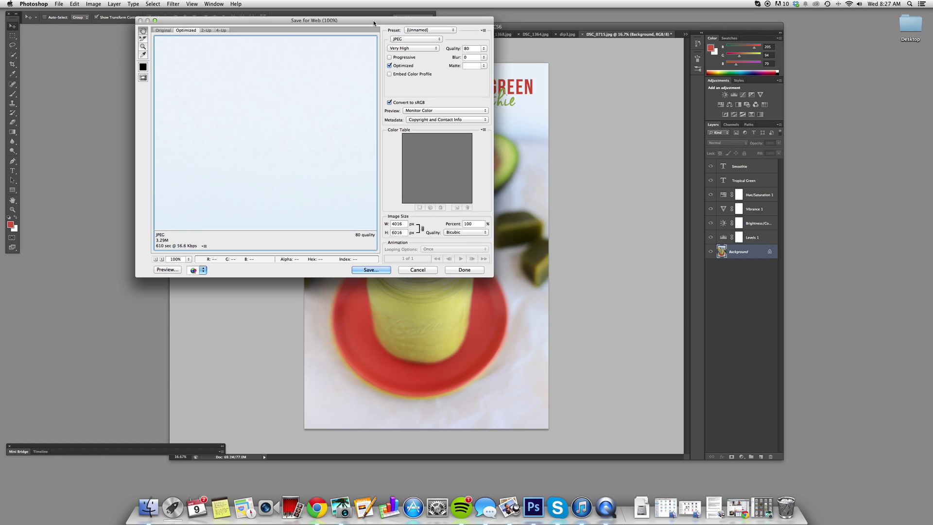
{"action": "left_click_drag", "start_coordinate": [314, 21], "coordinate": [369, 26]}
{"action": "type", "text": "700"}
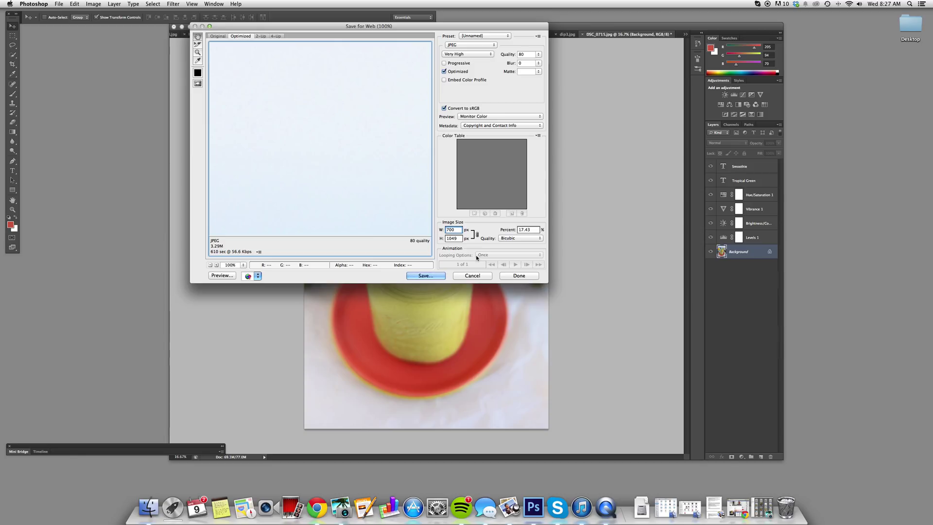
{"action": "left_click", "coordinate": [424, 275]}
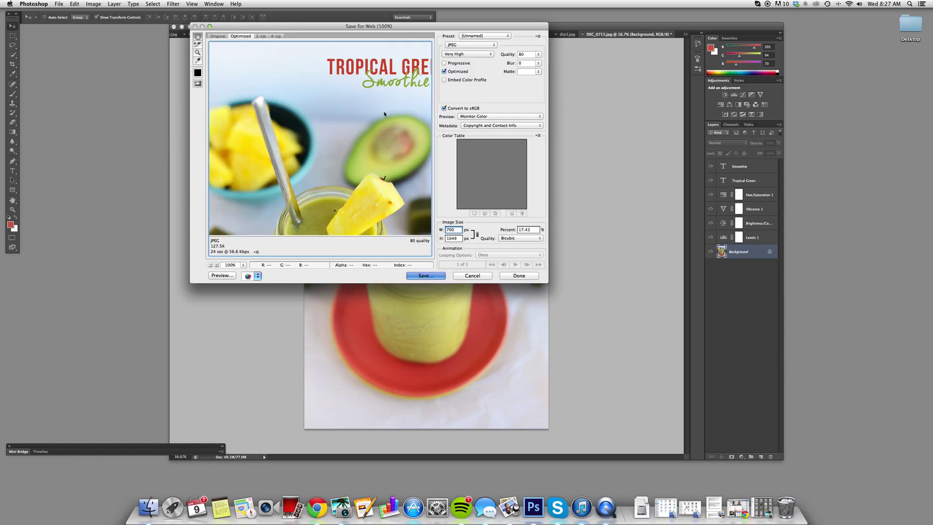
- Proceed to Save and browse to the Blog Posts > 2014 > April > Tropical Green Smoothie folder
{"action": "left_click", "coordinate": [425, 275]}
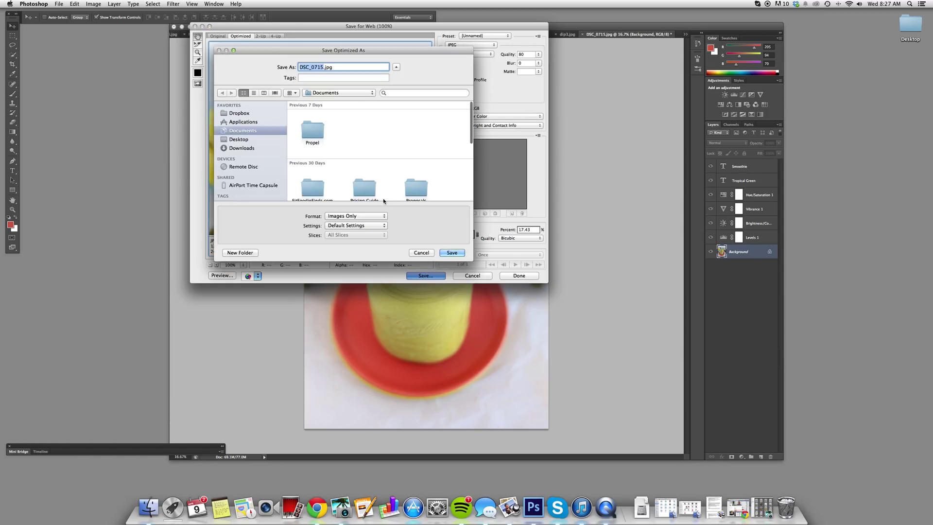
{"action": "scroll", "scroll_direction": "down", "scroll_amount": 3}
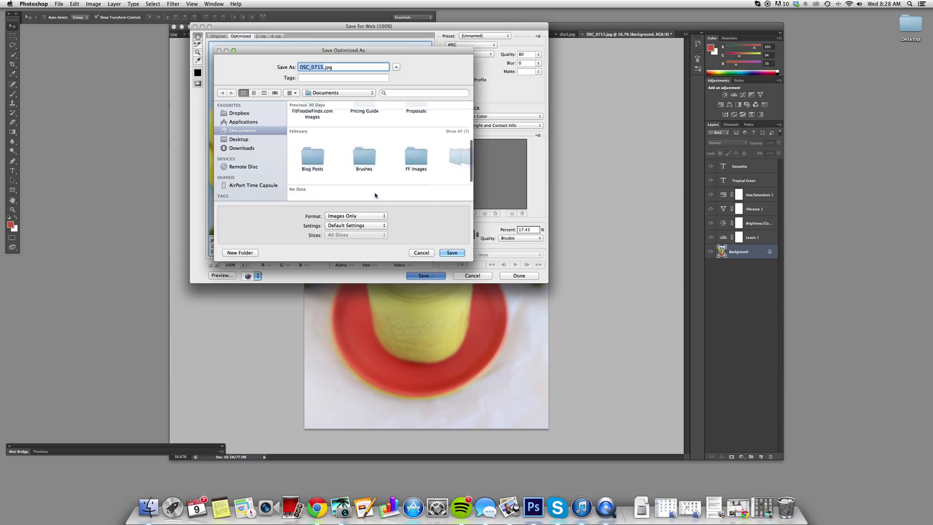
{"action": "double_click", "coordinate": [312, 157]}
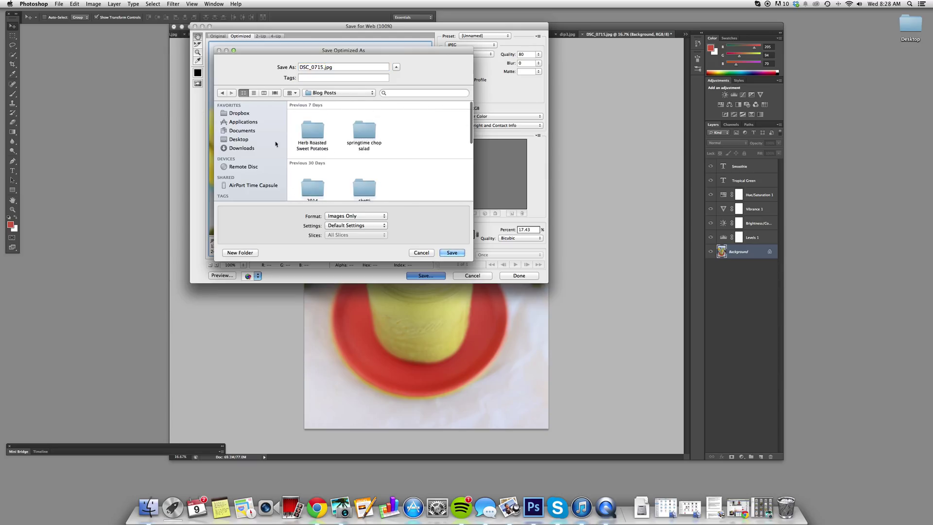
{"action": "scroll", "scroll_direction": "down", "scroll_amount": 3}
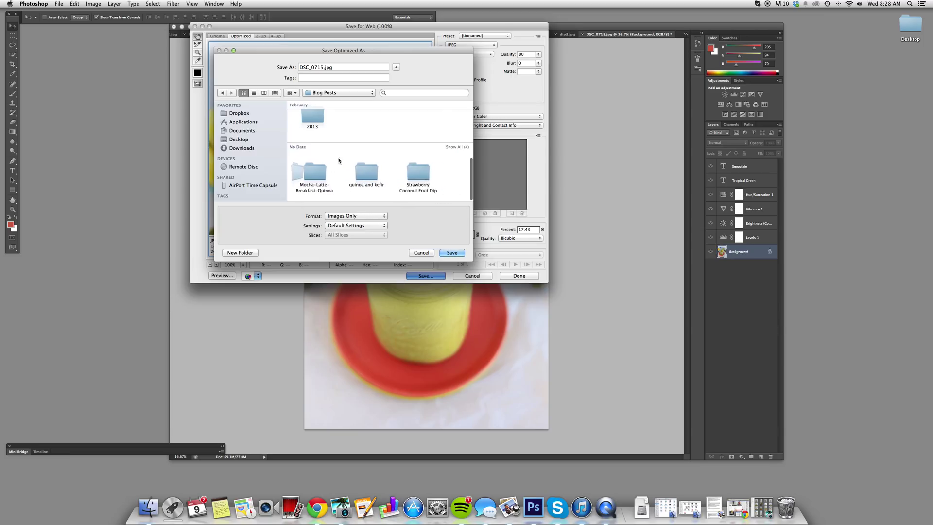
{"action": "scroll", "scroll_direction": "up", "scroll_amount": 3}
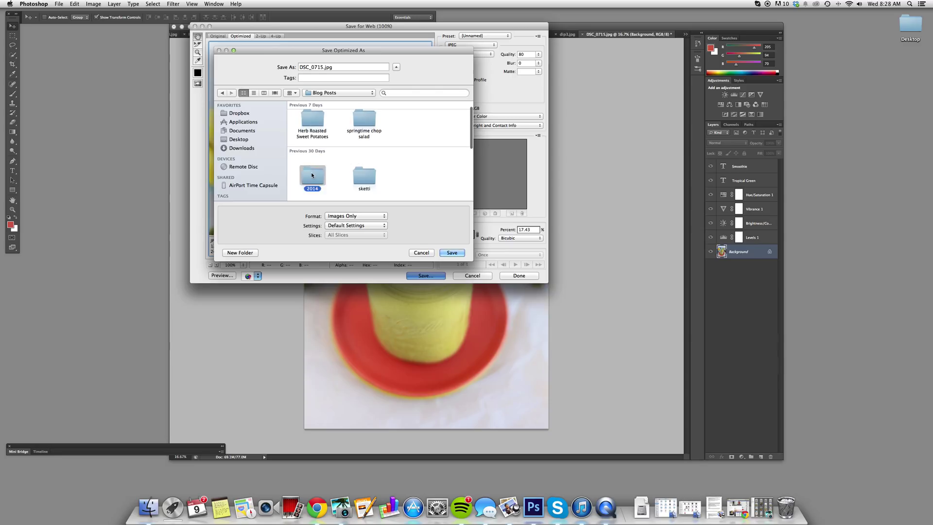
{"action": "double_click", "coordinate": [312, 176]}
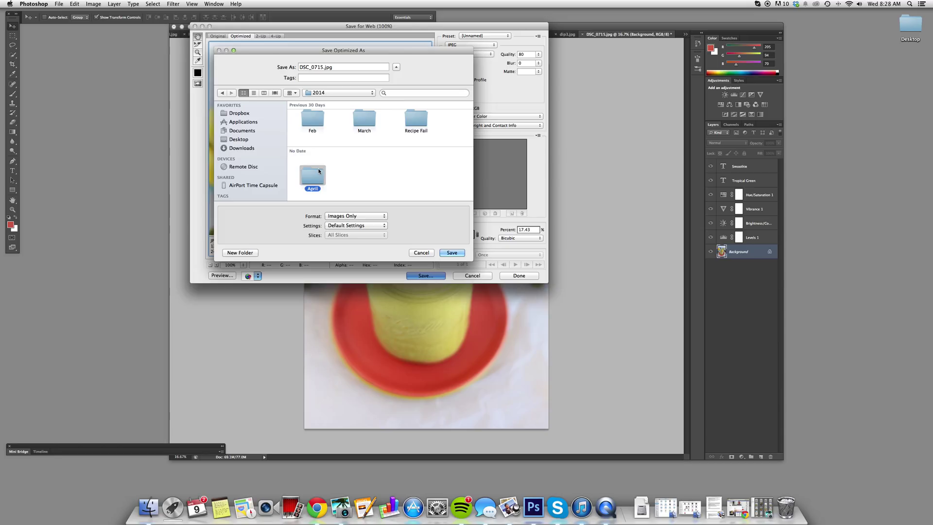
{"action": "double_click", "coordinate": [313, 176]}
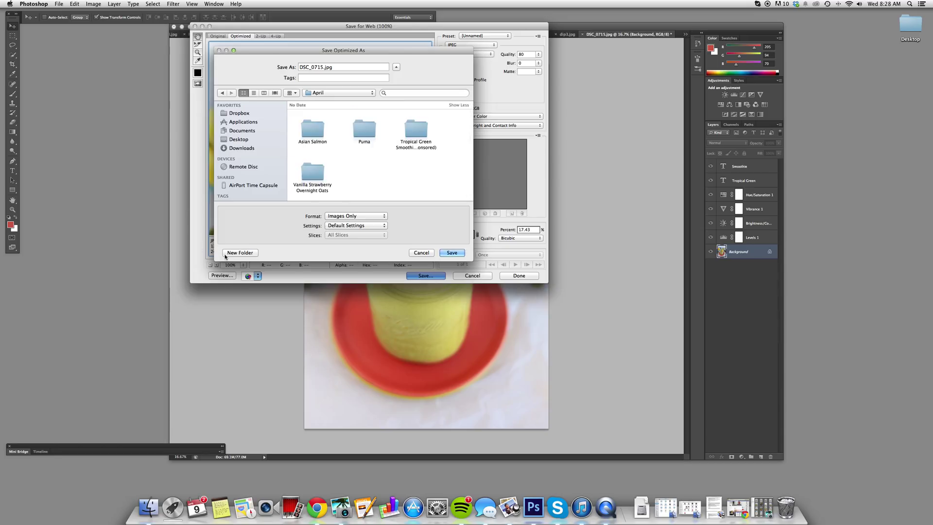
{"action": "double_click", "coordinate": [415, 129]}
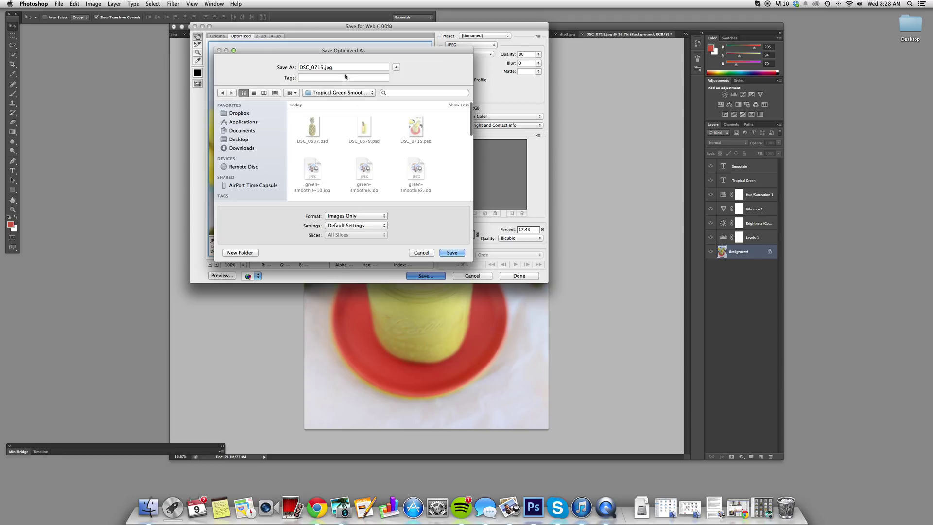
- Name the optimized JPEG green-smoothie.jpg and save it there
{"action": "left_click", "coordinate": [343, 67]}
{"action": "type", "text": "green-smoothie"}
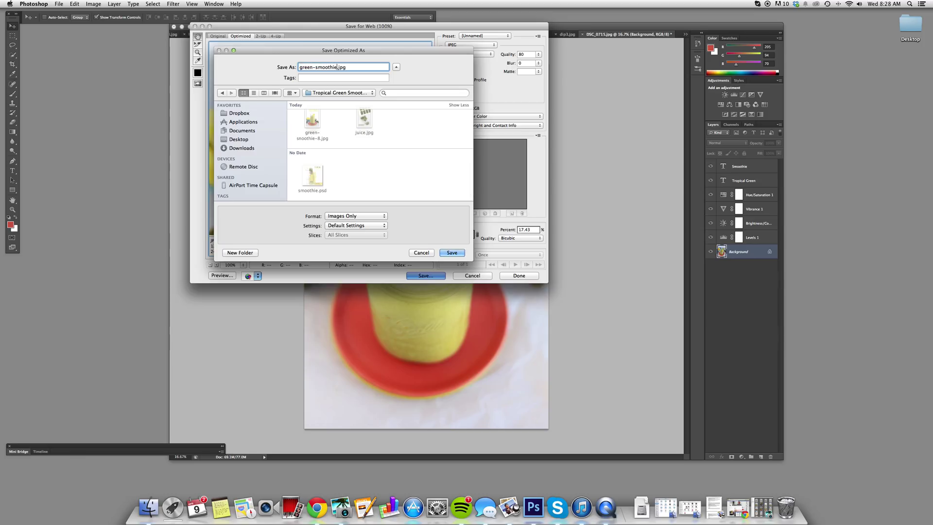
{"action": "left_click", "coordinate": [451, 253]}
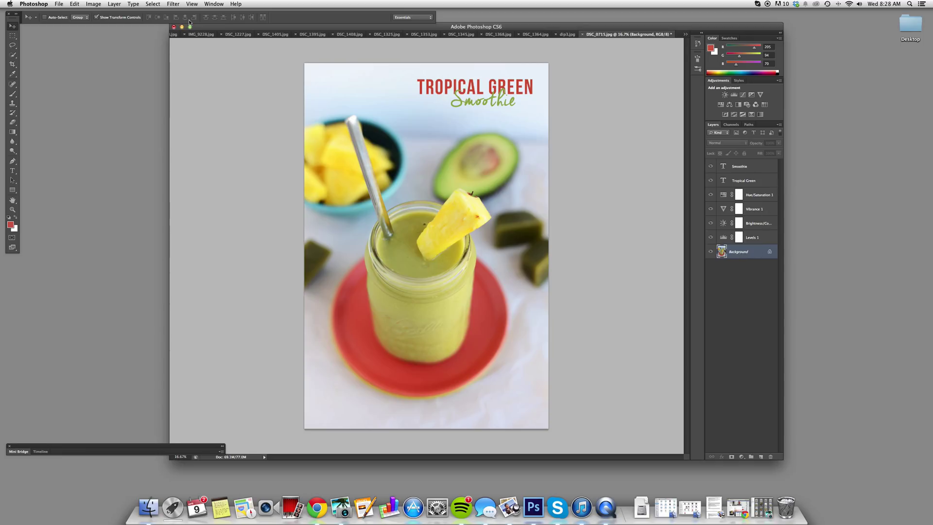
{"action": "mouse_move", "coordinate": [24, 39]}
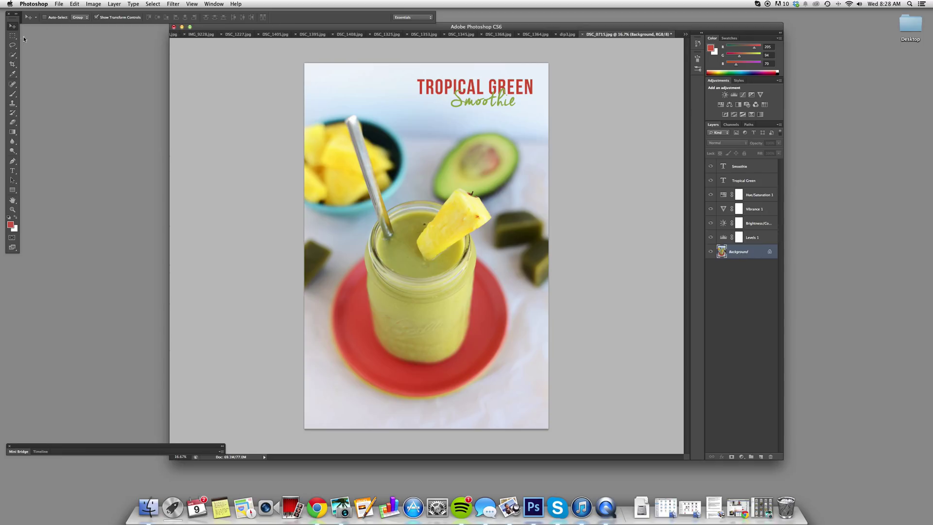
- Browse the File and Image menus without choosing any command, leaving the poster unchanged
{"action": "left_click", "coordinate": [60, 4]}
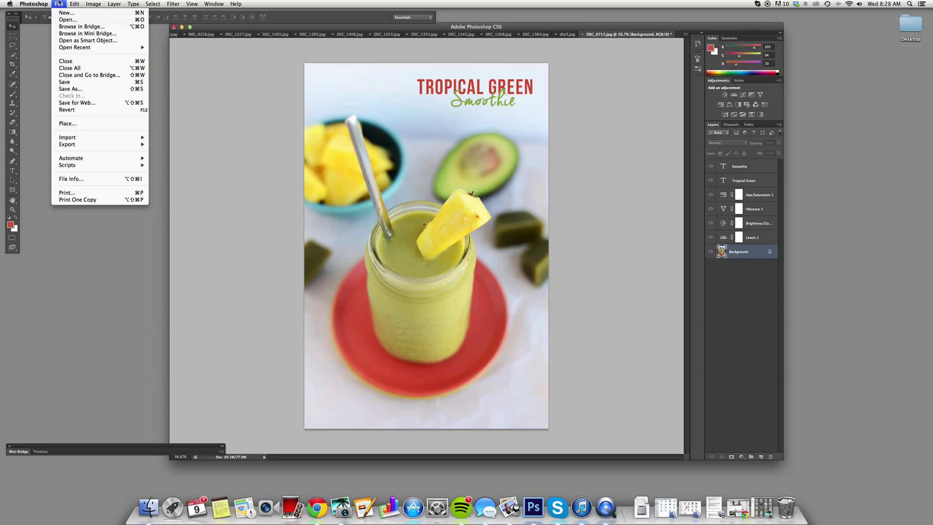
{"action": "mouse_move", "coordinate": [67, 110]}
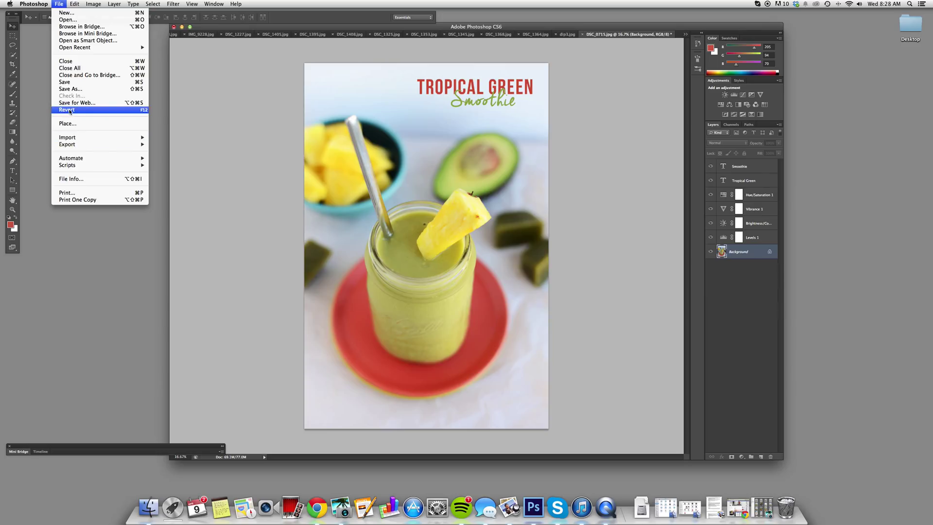
{"action": "left_click", "coordinate": [67, 109]}
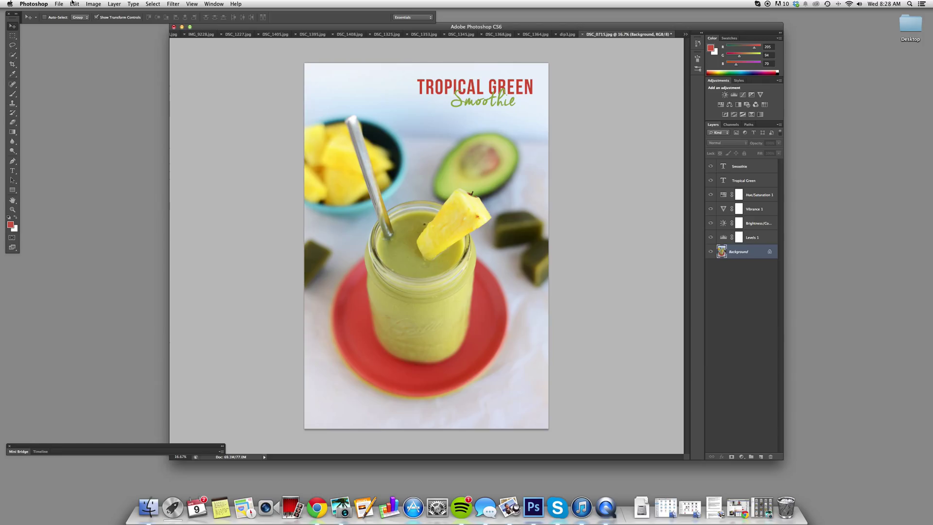
{"action": "left_click", "coordinate": [93, 4]}
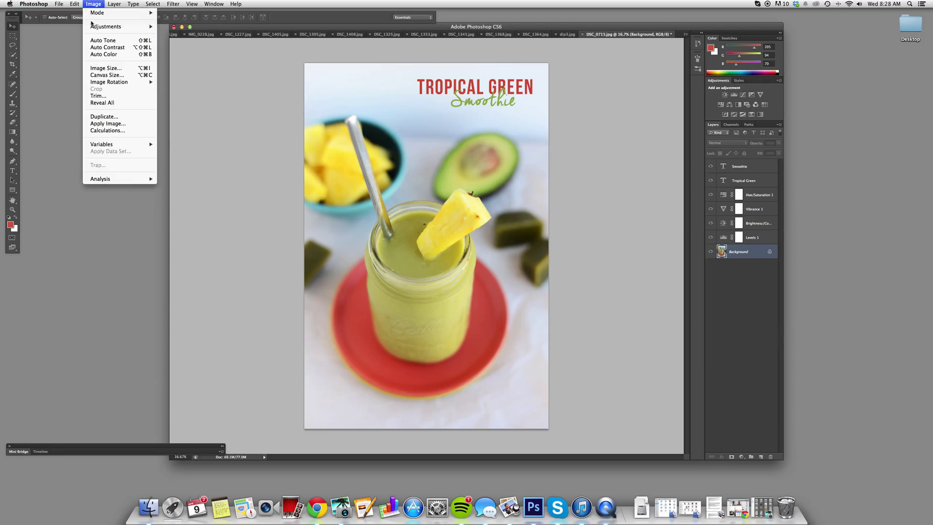
{"action": "left_click", "coordinate": [60, 4]}
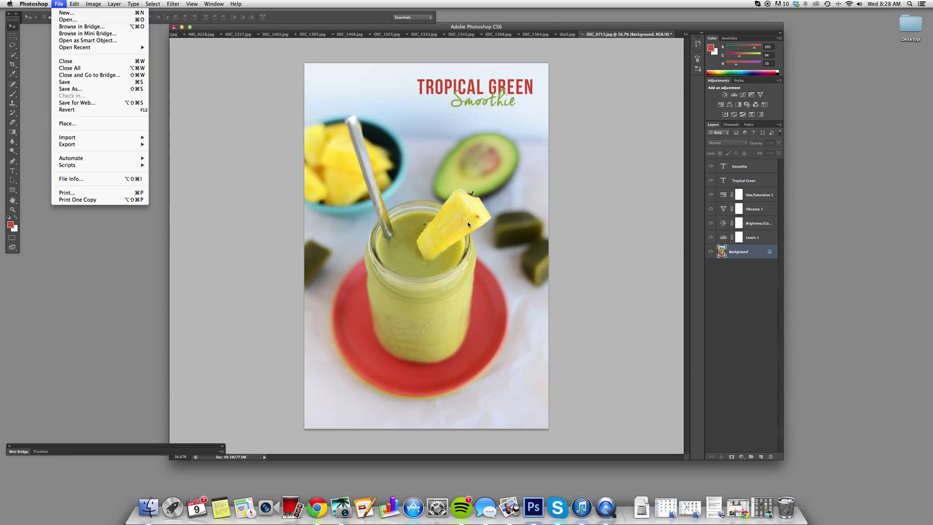
{"action": "left_click", "coordinate": [323, 116]}
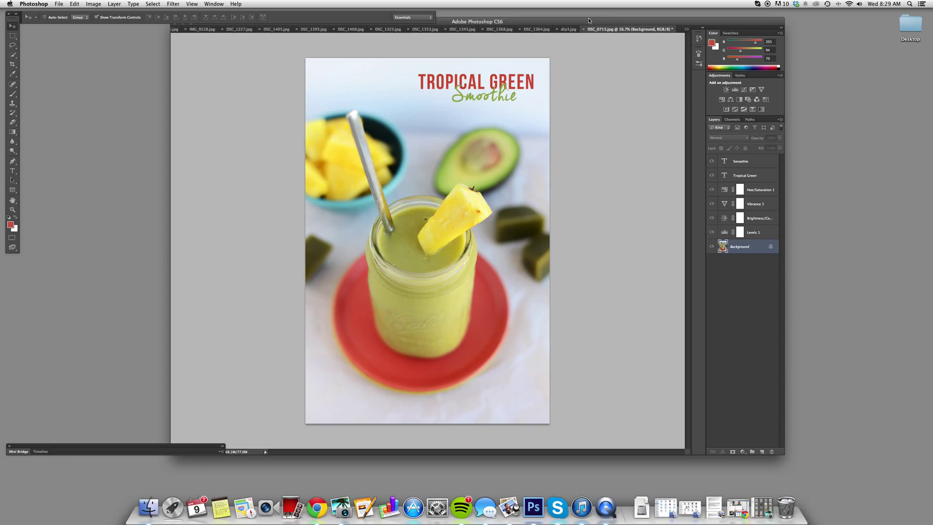
{"action": "mouse_move", "coordinate": [577, 23]}
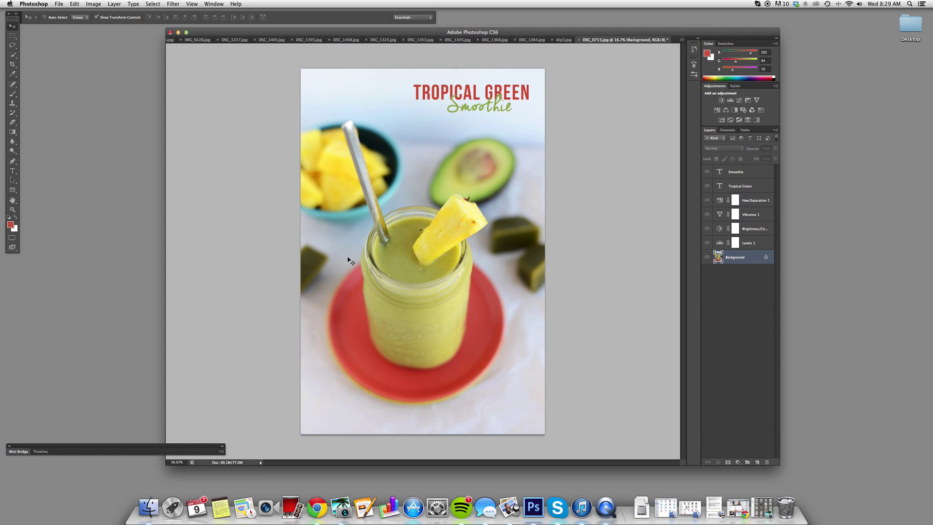
{"action": "mouse_move", "coordinate": [513, 441]}
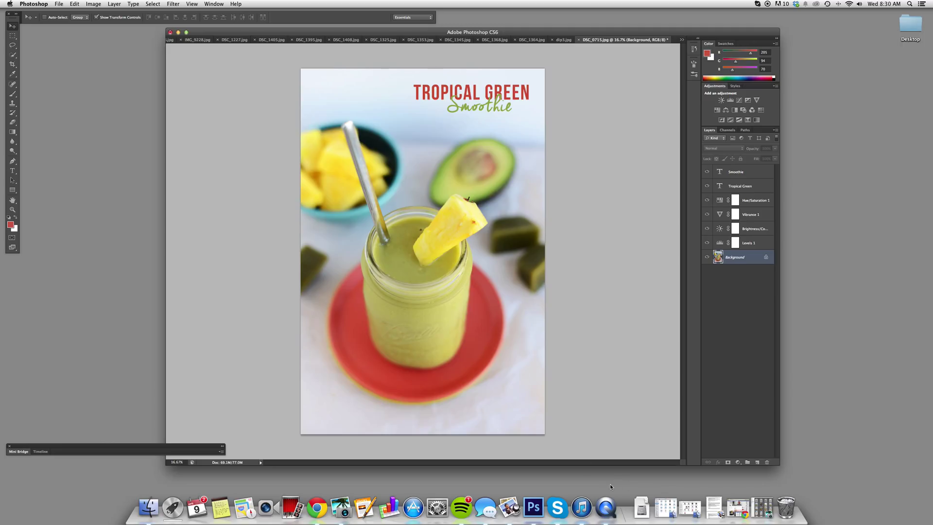
{"action": "left_click", "coordinate": [605, 508]}
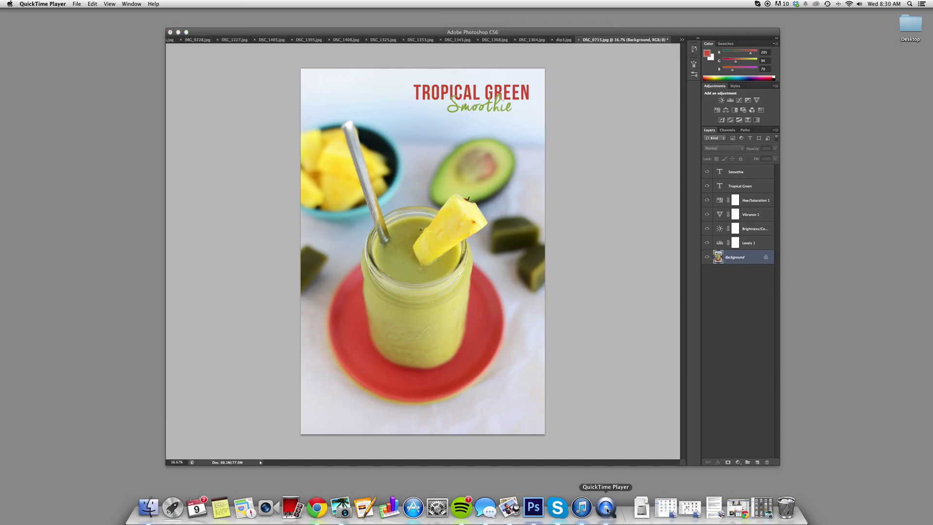